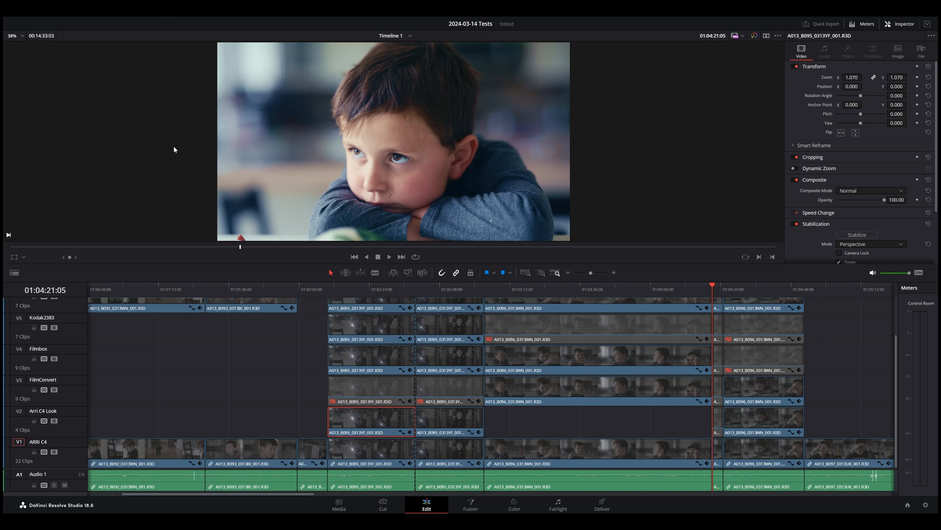
{"action": "mouse_move", "coordinate": [583, 62]}
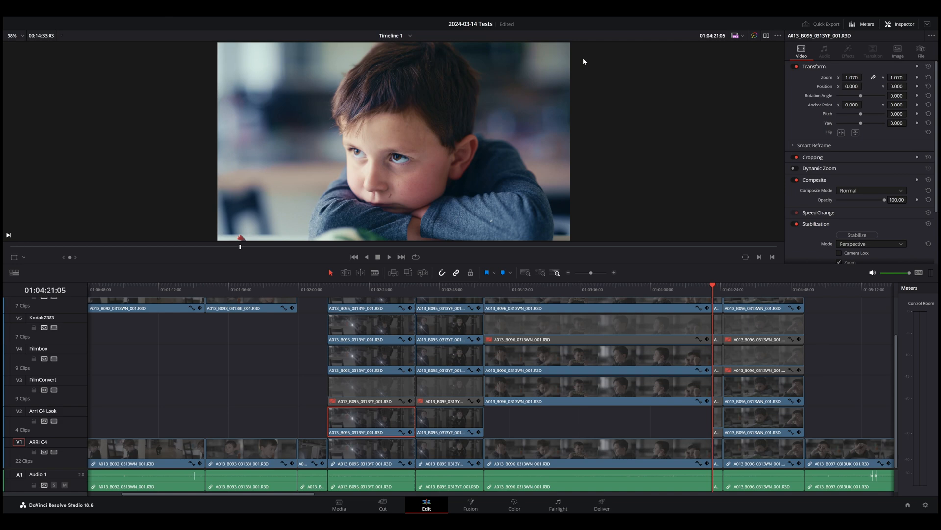
{"action": "mouse_move", "coordinate": [580, 62]}
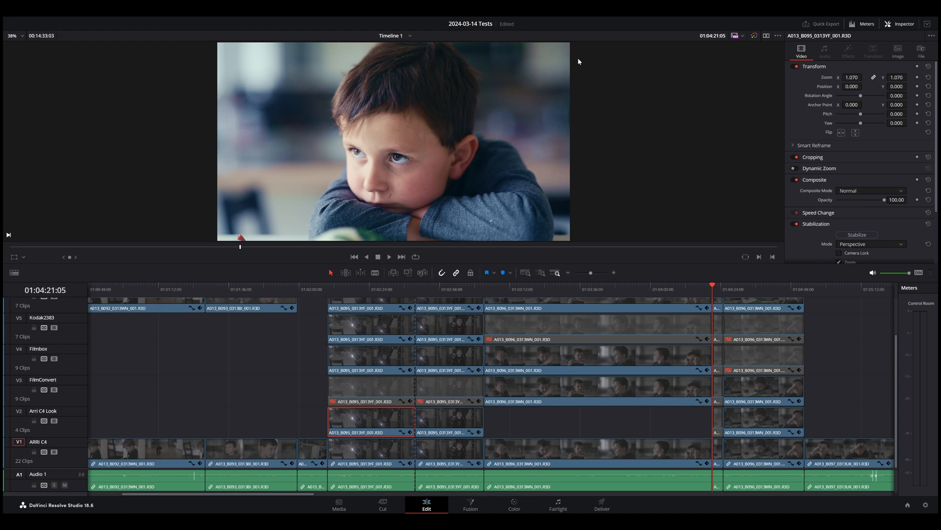
{"action": "mouse_move", "coordinate": [863, 288]}
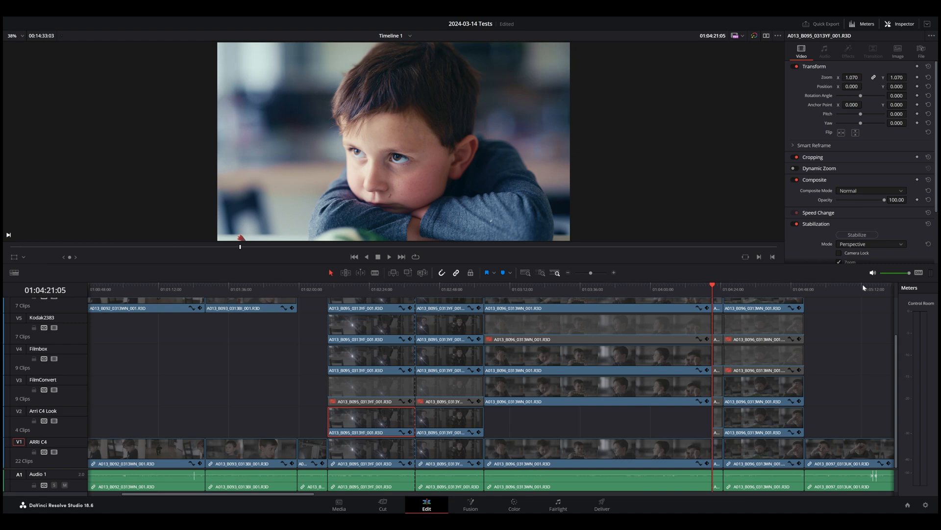
Scroll the timeline to reveal the A013_B096 clip and the V6 Kodak-Bypass and V7 RED tracks
{"action": "scroll", "scroll_direction": "right", "scroll_amount": 3}
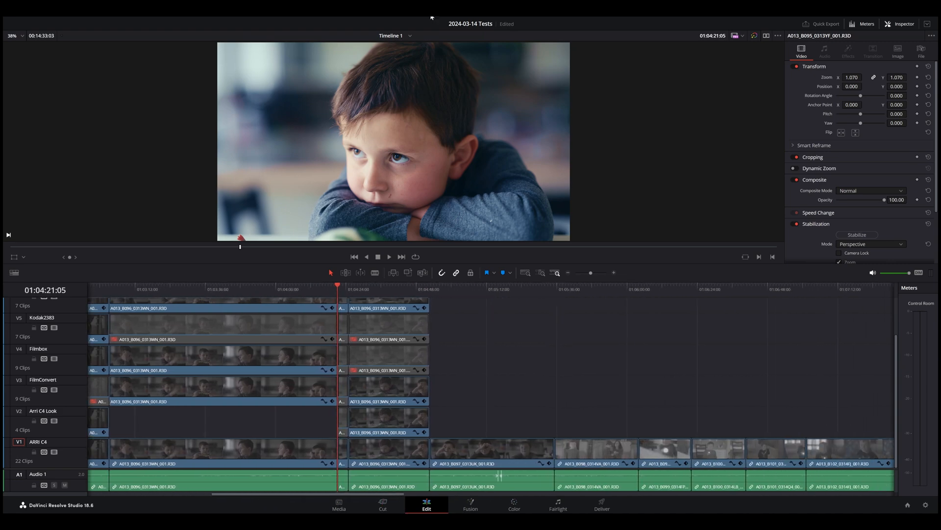
{"action": "mouse_move", "coordinate": [353, 270]}
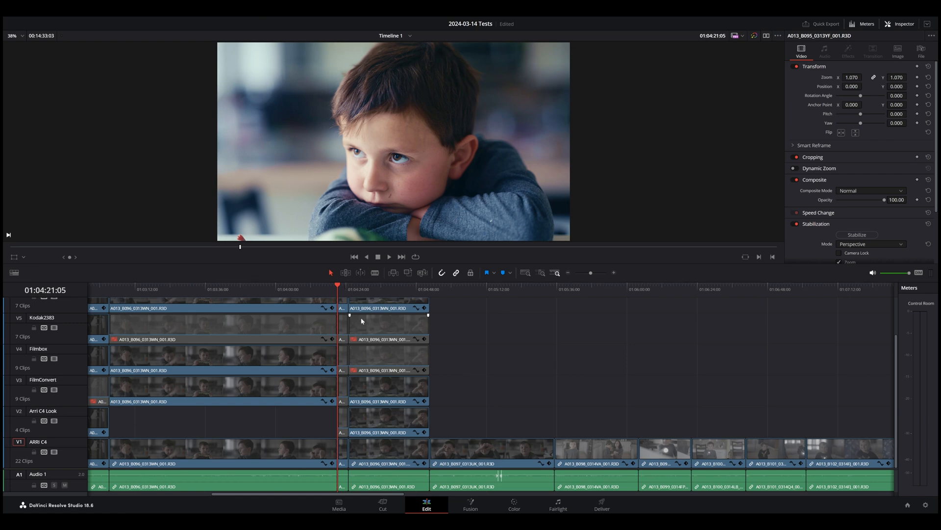
{"action": "mouse_move", "coordinate": [364, 323]}
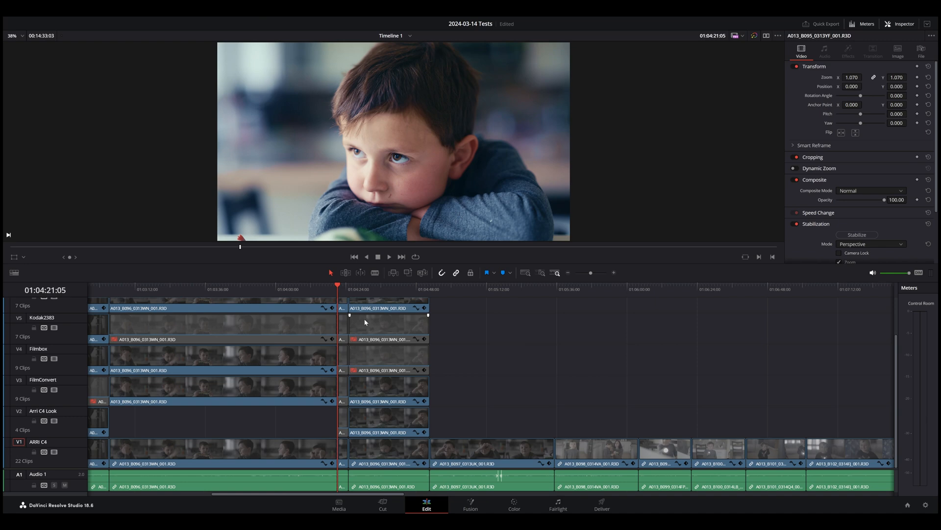
{"action": "mouse_move", "coordinate": [336, 281]}
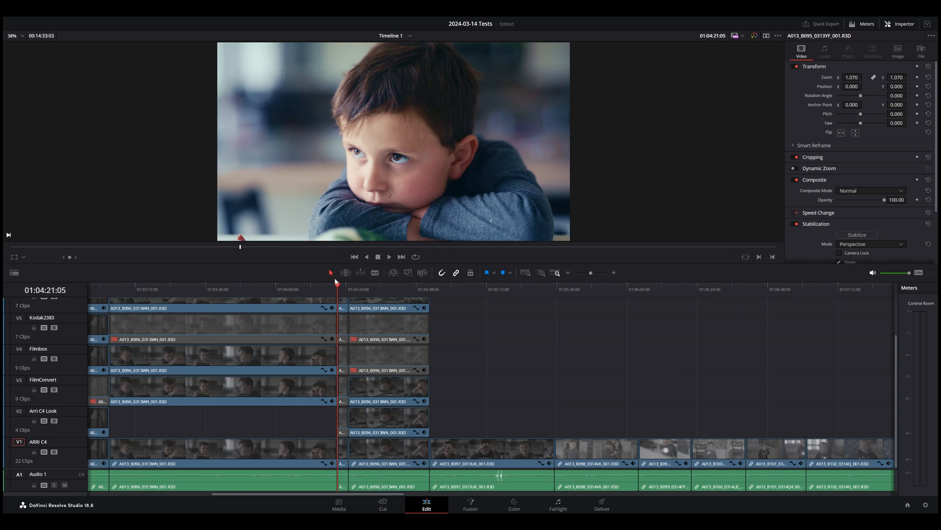
{"action": "mouse_move", "coordinate": [302, 324]}
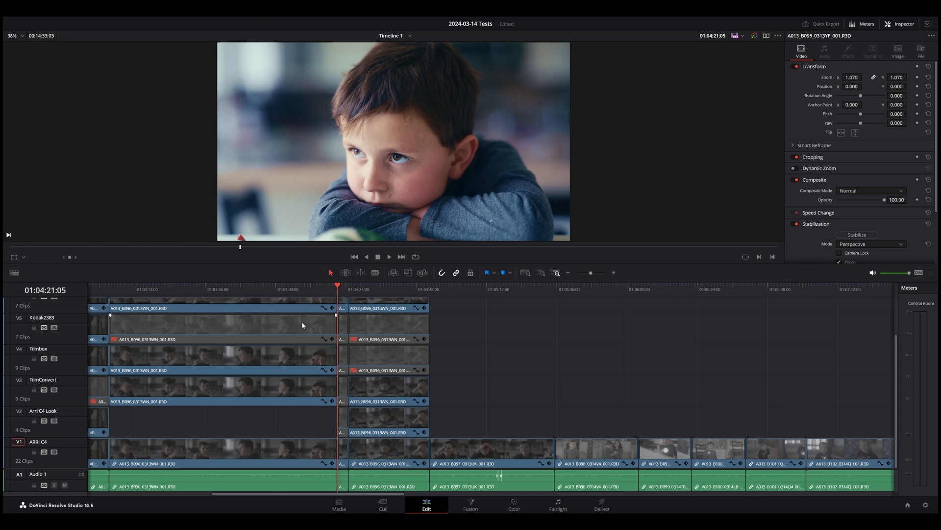
{"action": "scroll", "scroll_direction": "down", "scroll_amount": 3}
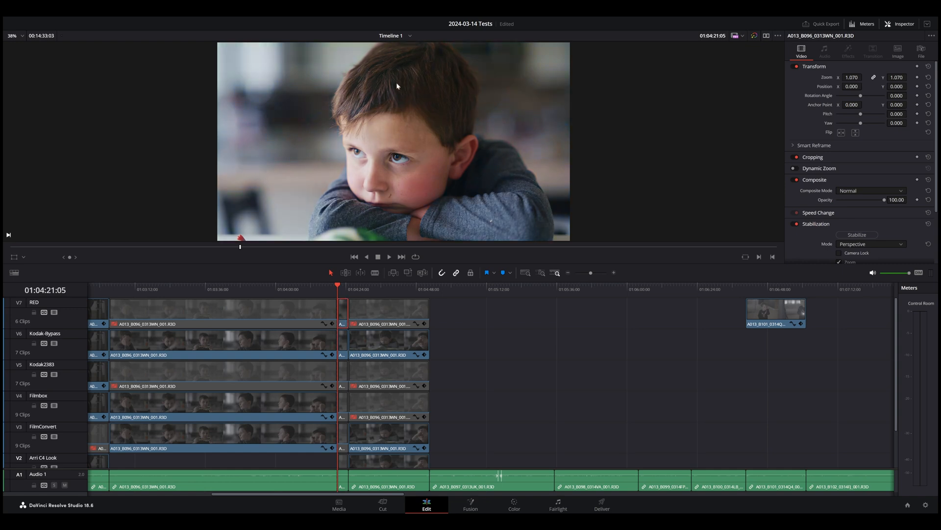
Open the portrait clip's four-node grade and check node 03's Favorite LUTs without applying one
{"action": "left_click", "coordinate": [513, 504]}
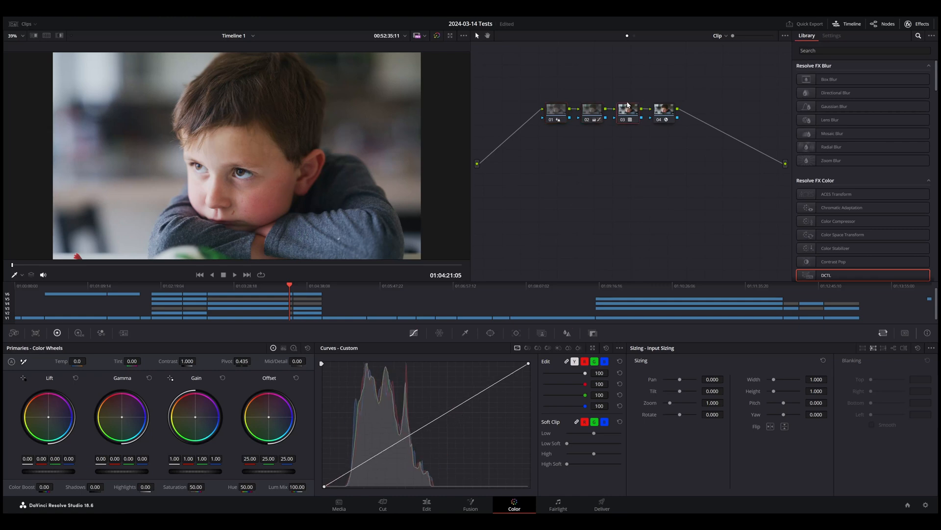
{"action": "right_click", "coordinate": [629, 110]}
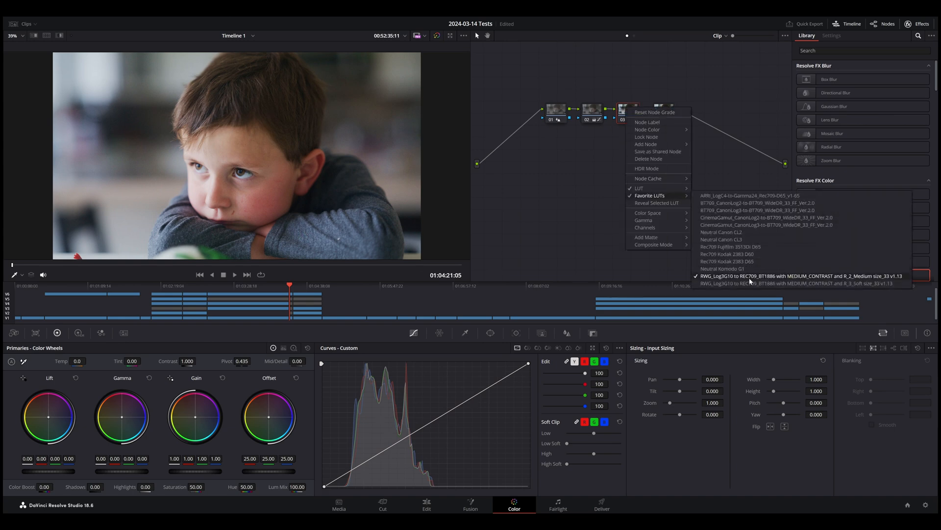
{"action": "mouse_move", "coordinate": [840, 277]}
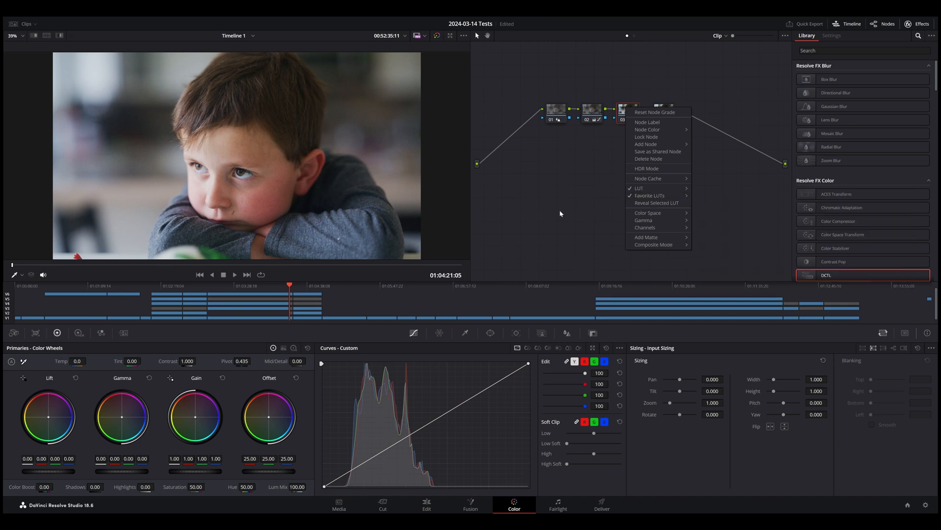
{"action": "left_click", "coordinate": [646, 144]}
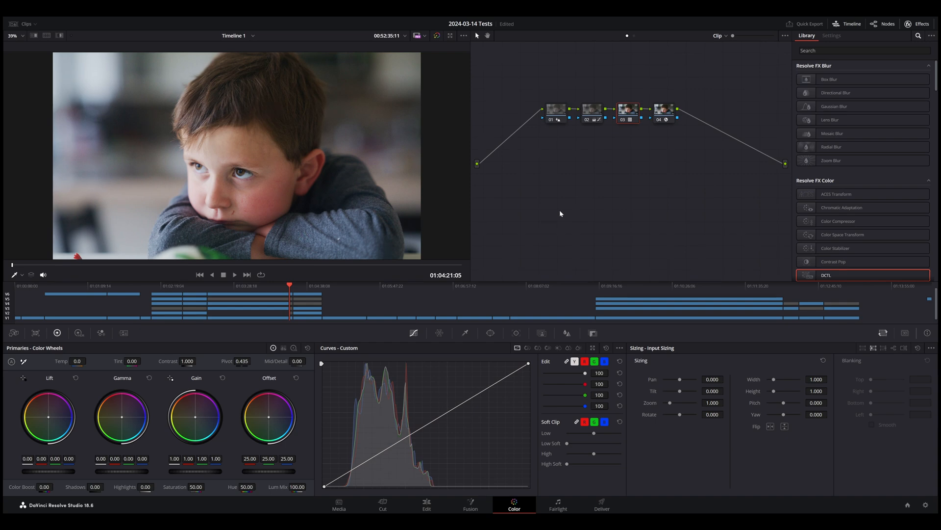
{"action": "mouse_move", "coordinate": [586, 192]}
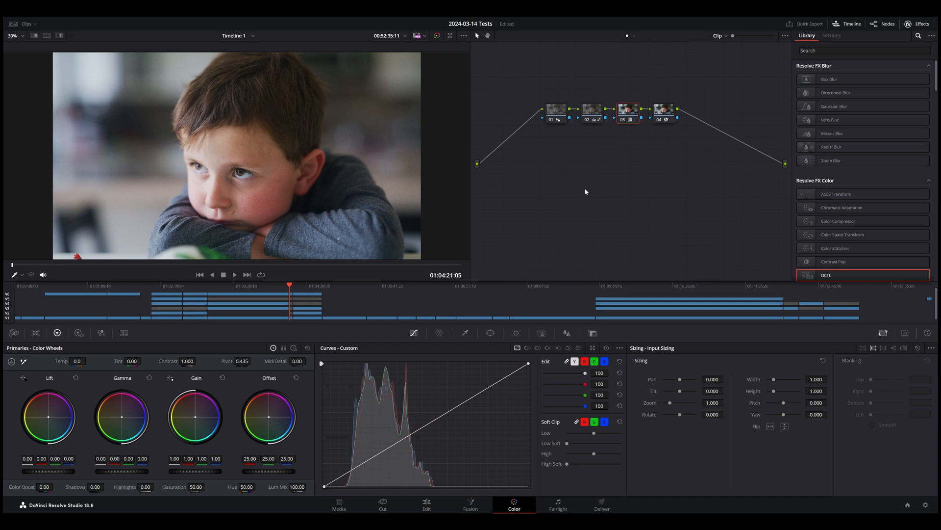
Preview node 04's MONO-Balance-v1.1 DCTL skin-tone indicator, then disable the node
{"action": "left_click", "coordinate": [831, 36]}
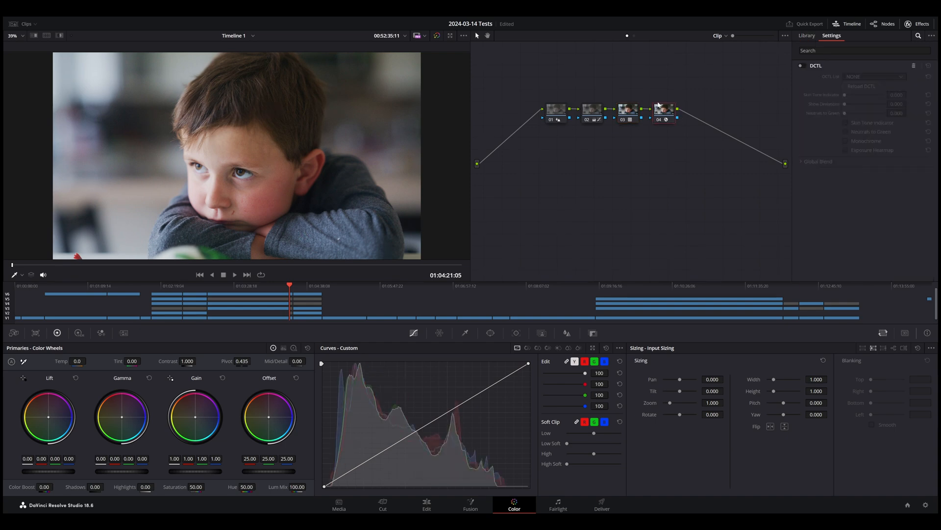
{"action": "mouse_move", "coordinate": [663, 109]}
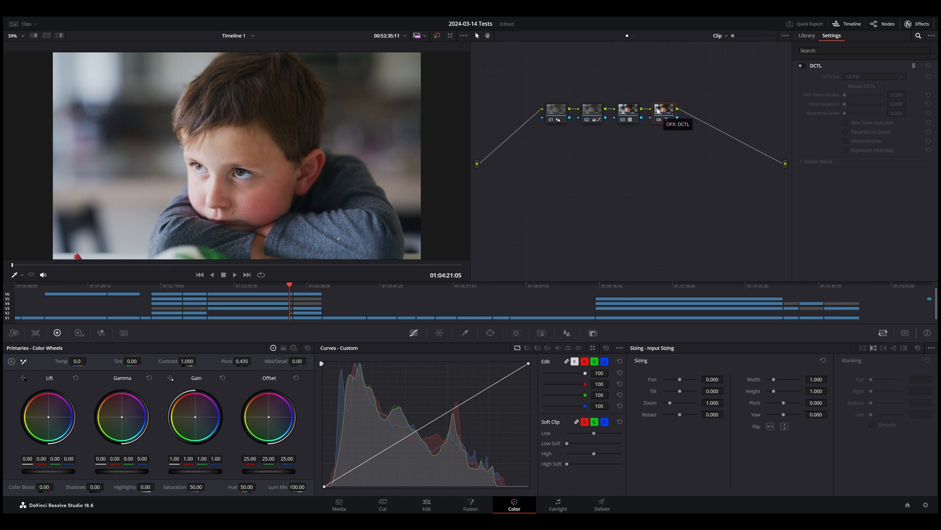
{"action": "mouse_move", "coordinate": [755, 71]}
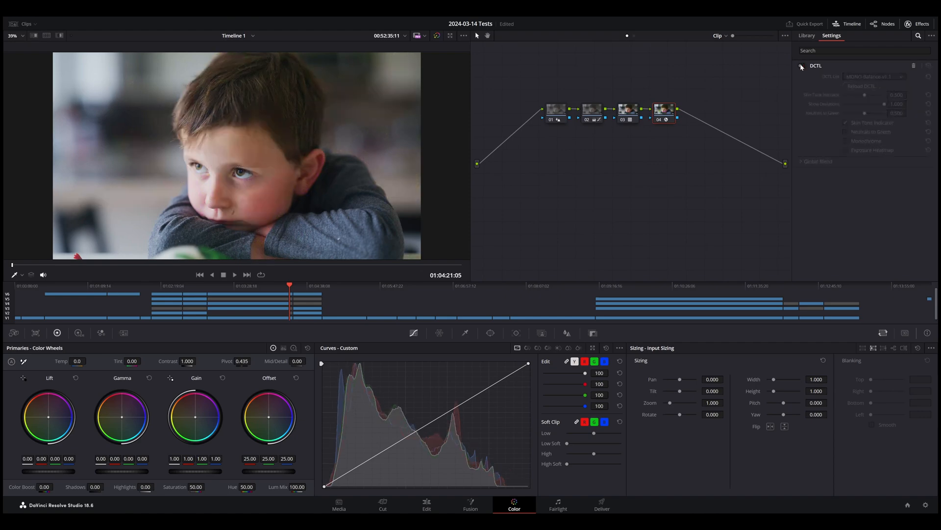
{"action": "left_click", "coordinate": [803, 65]}
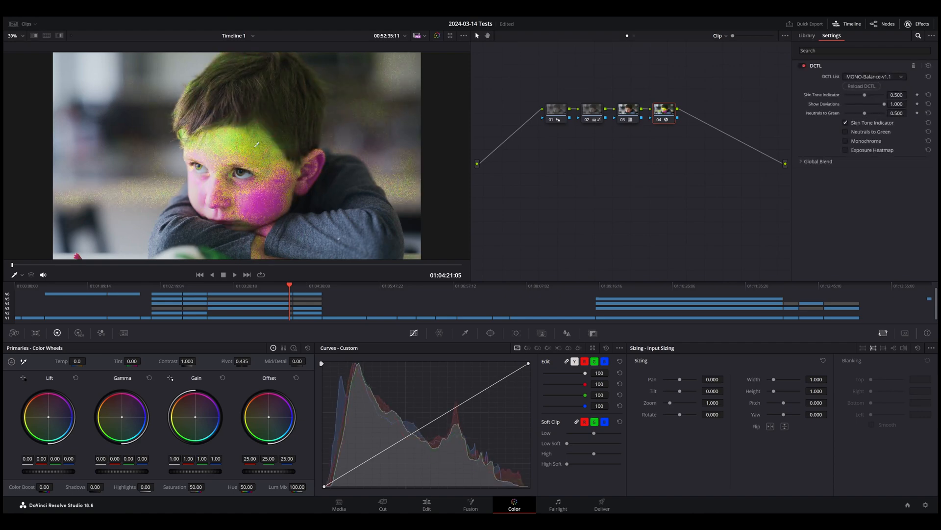
{"action": "mouse_move", "coordinate": [256, 131]}
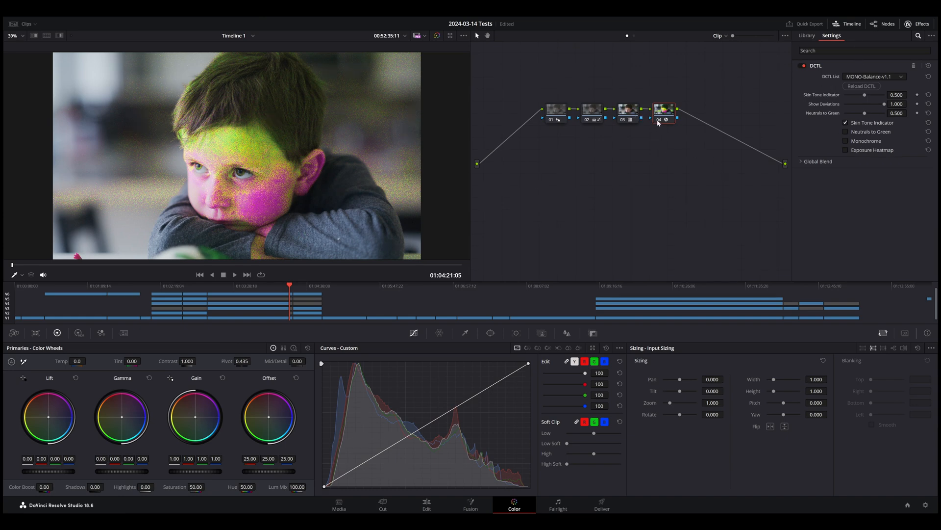
{"action": "left_click", "coordinate": [663, 109]}
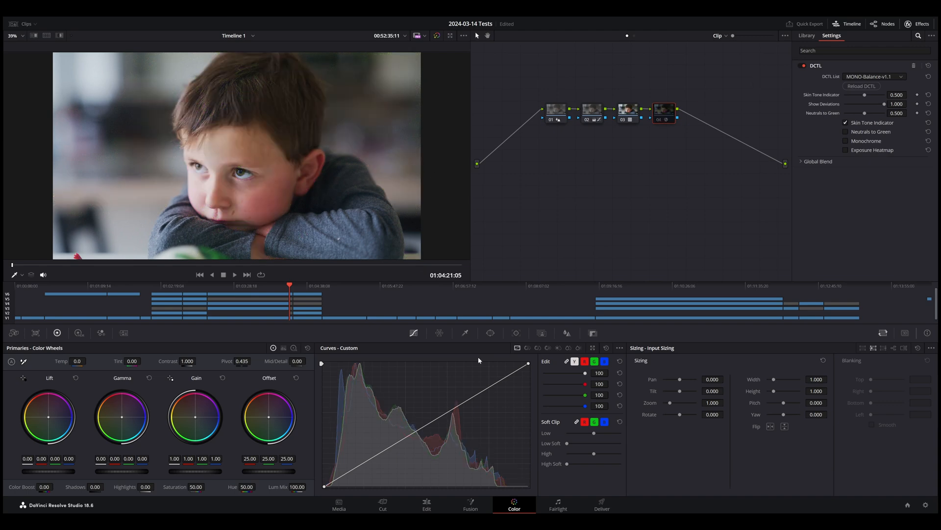
{"action": "left_click", "coordinate": [426, 504]}
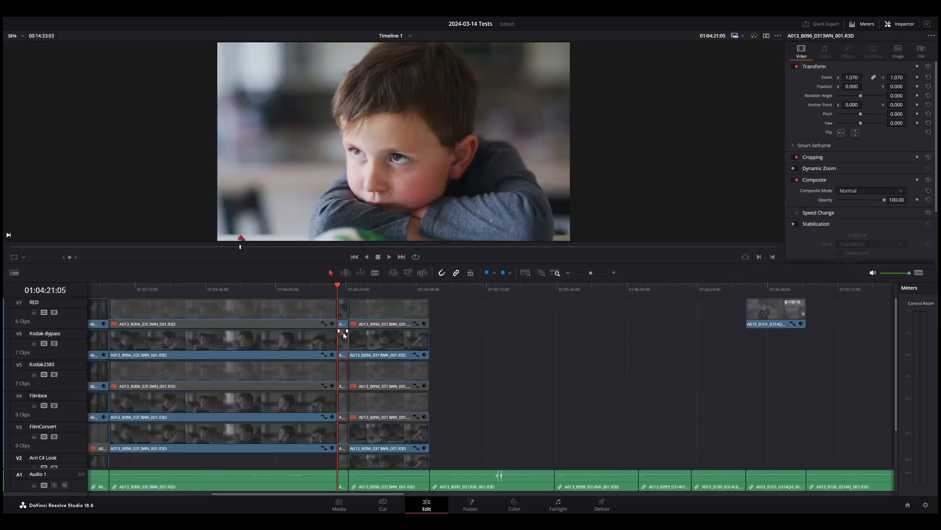
Scroll the timeline down and select the portrait clip on the ARRI C4 track
{"action": "left_click", "coordinate": [817, 223]}
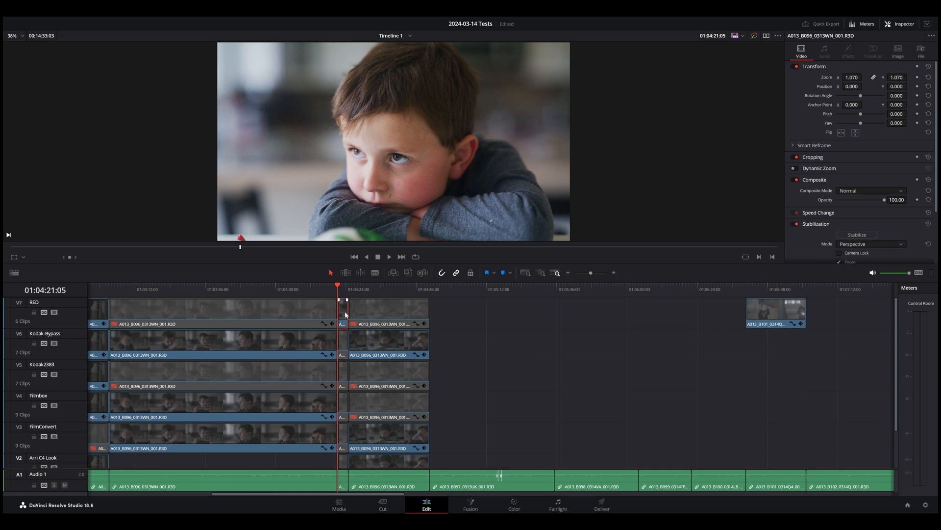
{"action": "scroll", "scroll_direction": "down", "scroll_amount": 3}
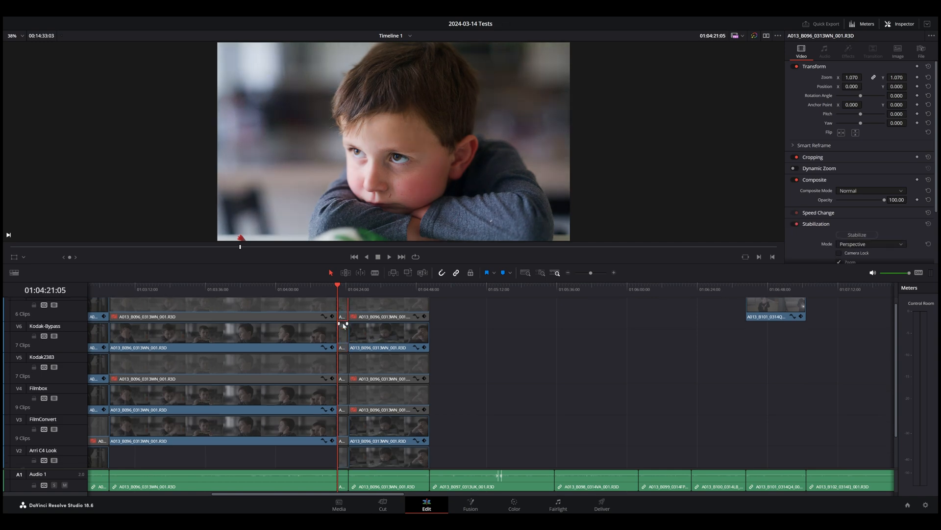
{"action": "scroll", "scroll_direction": "down", "scroll_amount": 3}
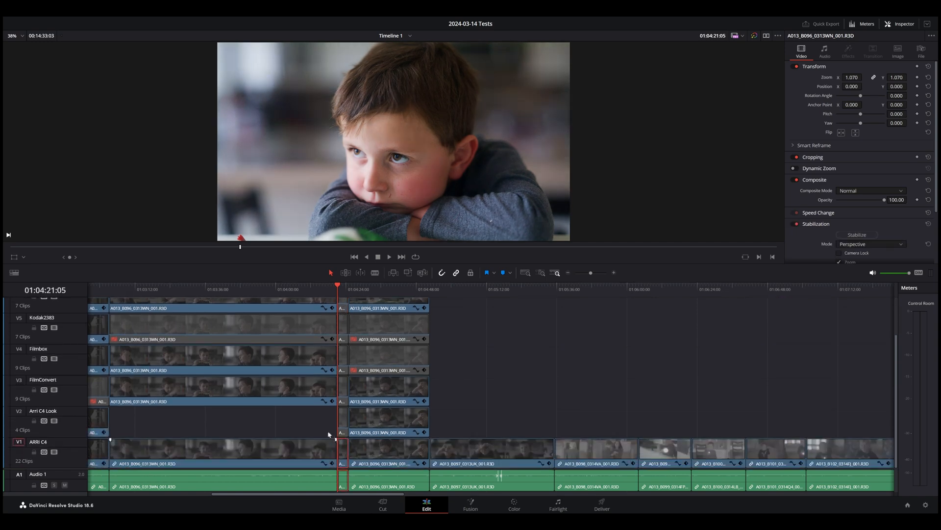
{"action": "left_click", "coordinate": [514, 505]}
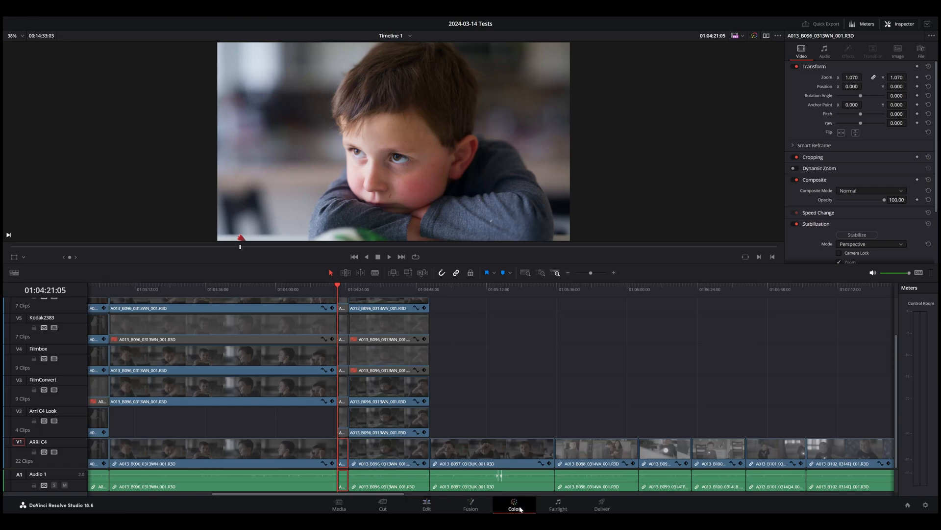
Inspect the grade's CSTs: RED to LogC4, then LogC4 to Rec.709 Gamma 2.2
{"action": "left_click", "coordinate": [514, 505]}
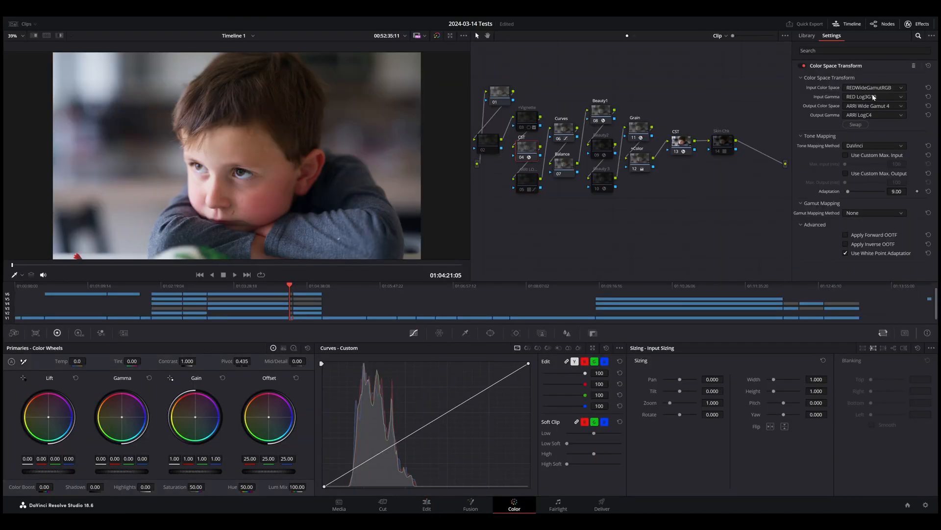
{"action": "left_click", "coordinate": [871, 97]}
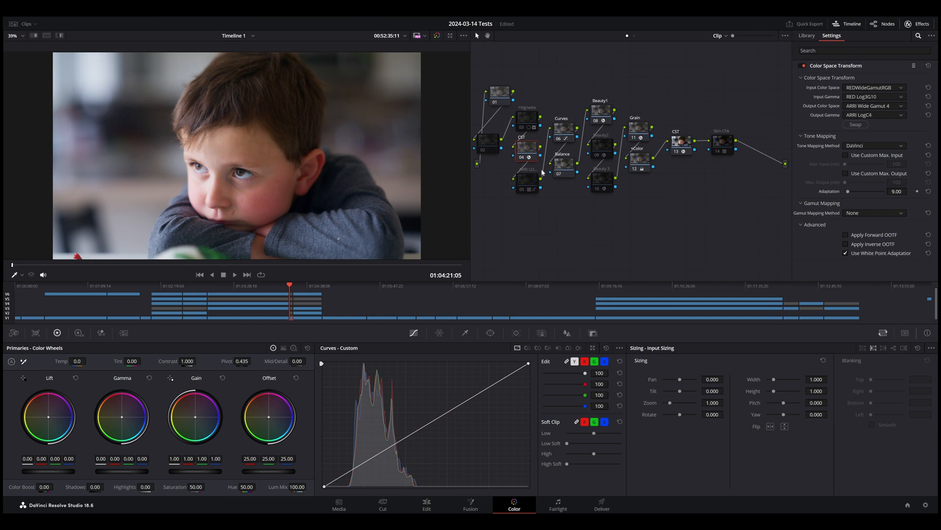
{"action": "left_click", "coordinate": [806, 35]}
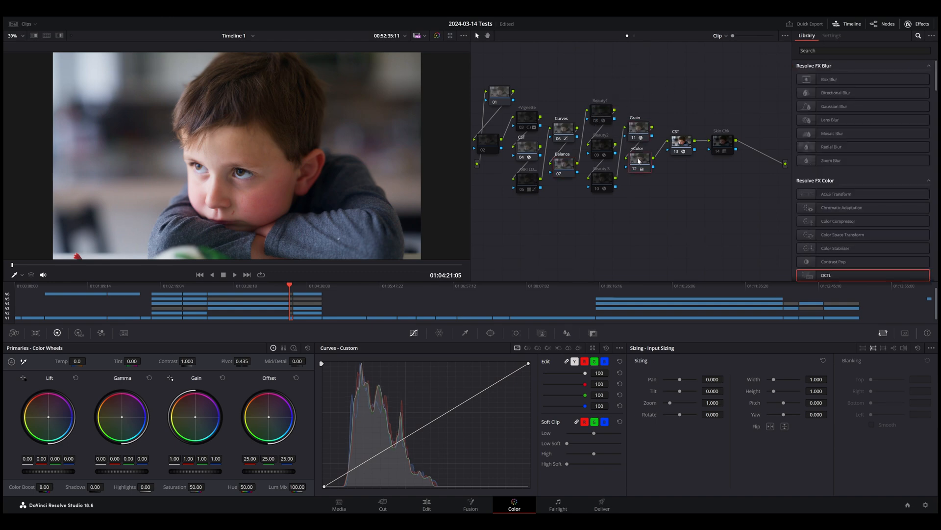
{"action": "left_click", "coordinate": [681, 142]}
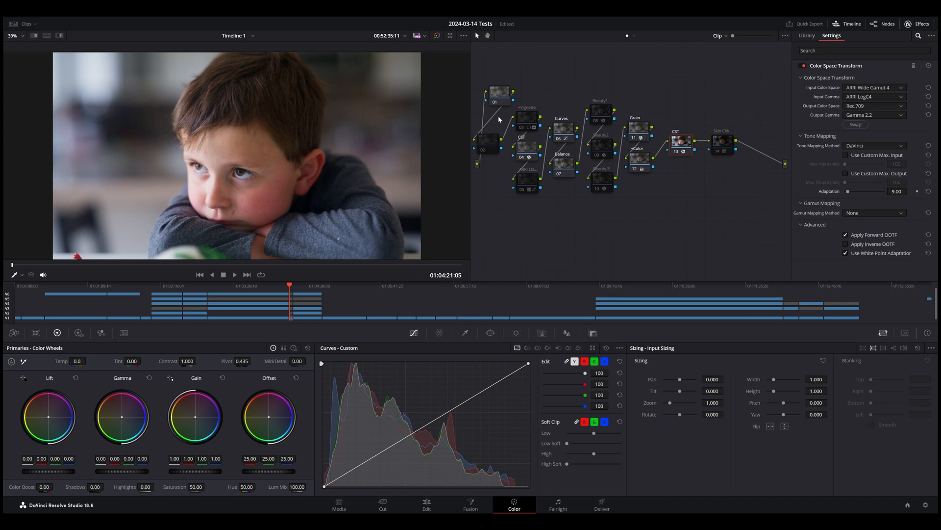
{"action": "mouse_move", "coordinate": [543, 104]}
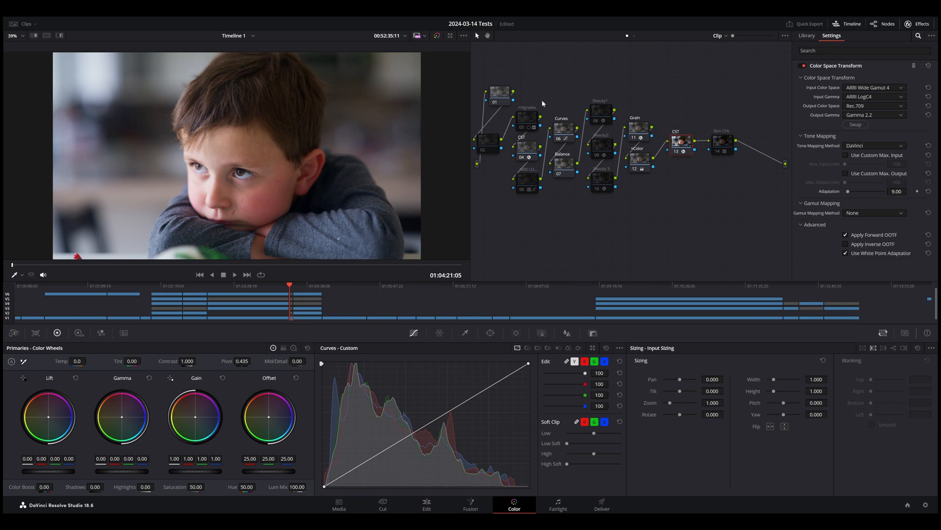
{"action": "mouse_move", "coordinate": [523, 157]}
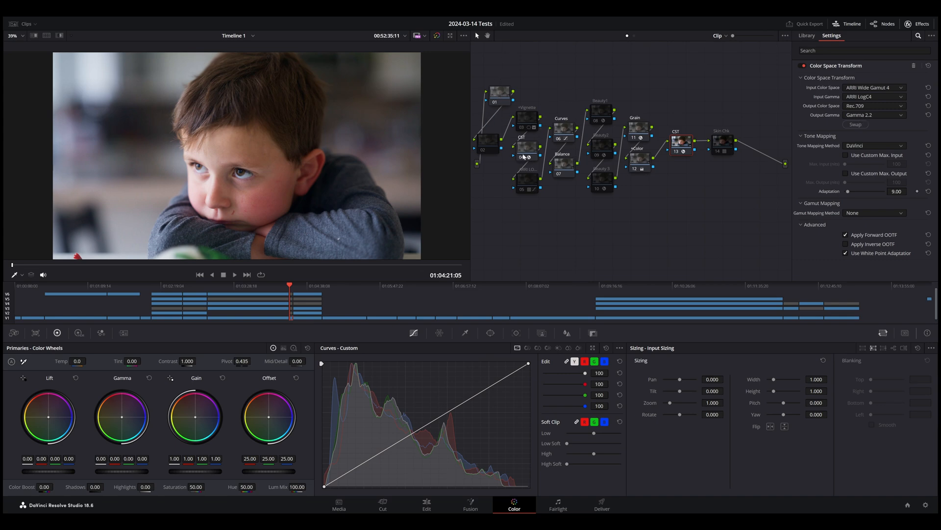
{"action": "mouse_move", "coordinate": [602, 107]}
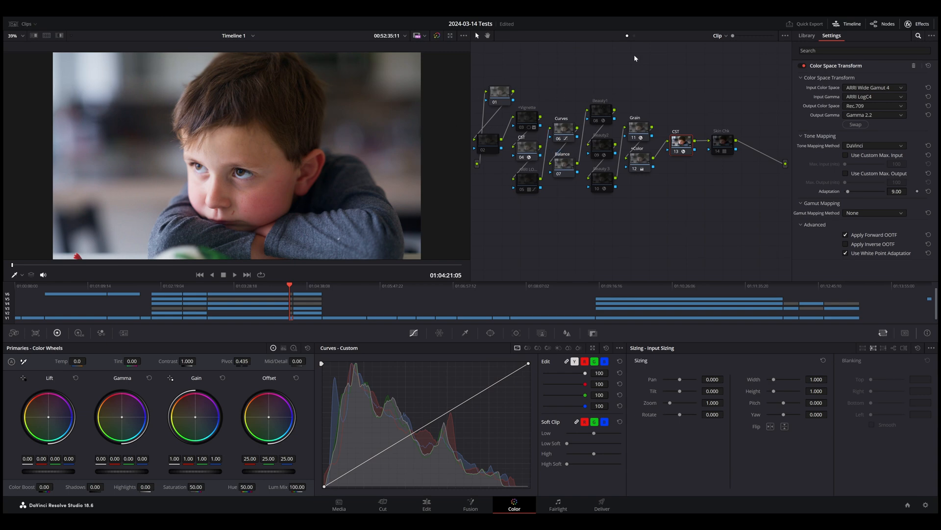
{"action": "mouse_move", "coordinate": [427, 508]}
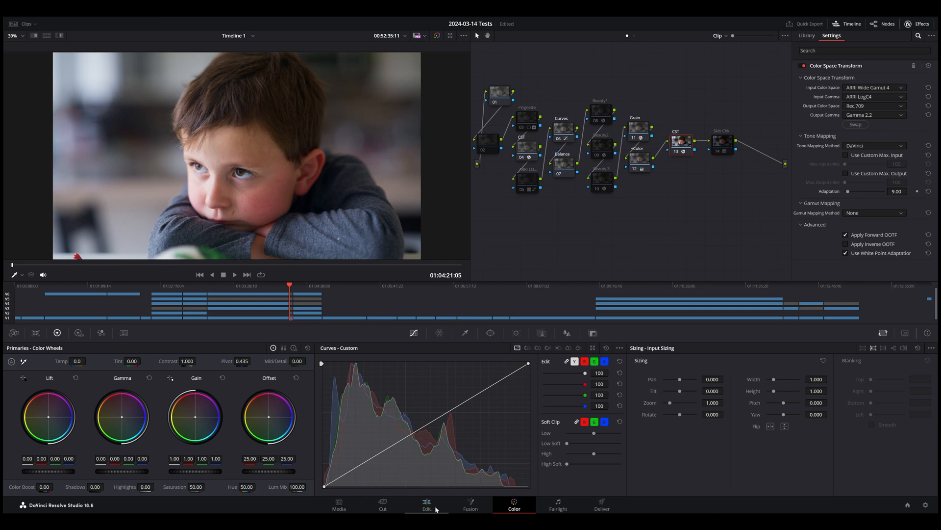
Open a look-track clip's grade and toggle ARRI look node 05 for comparison, then return to Edit
{"action": "left_click", "coordinate": [426, 505]}
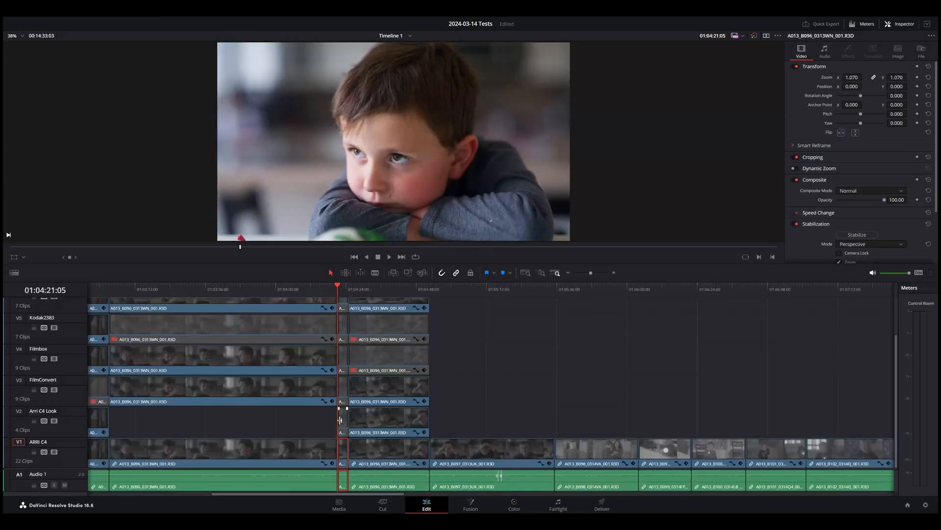
{"action": "left_click", "coordinate": [342, 419]}
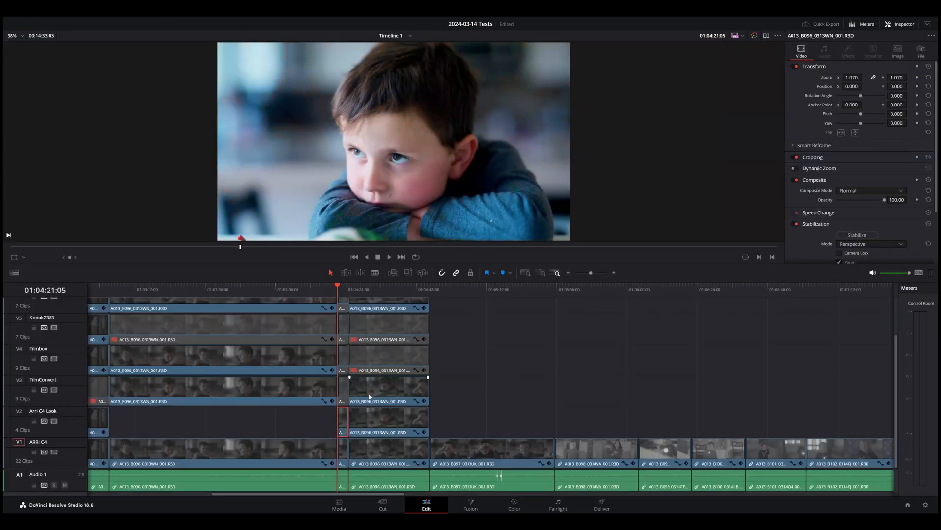
{"action": "left_click", "coordinate": [513, 504]}
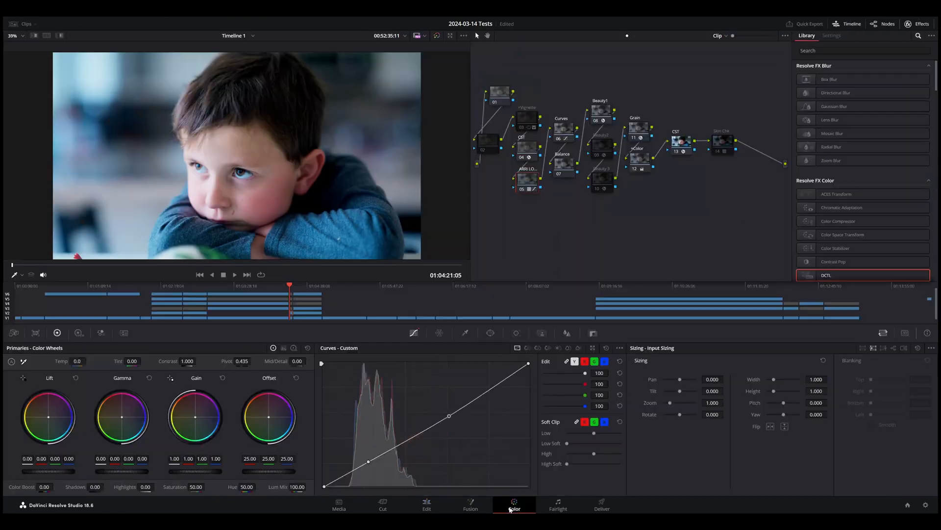
{"action": "mouse_move", "coordinate": [711, 143]}
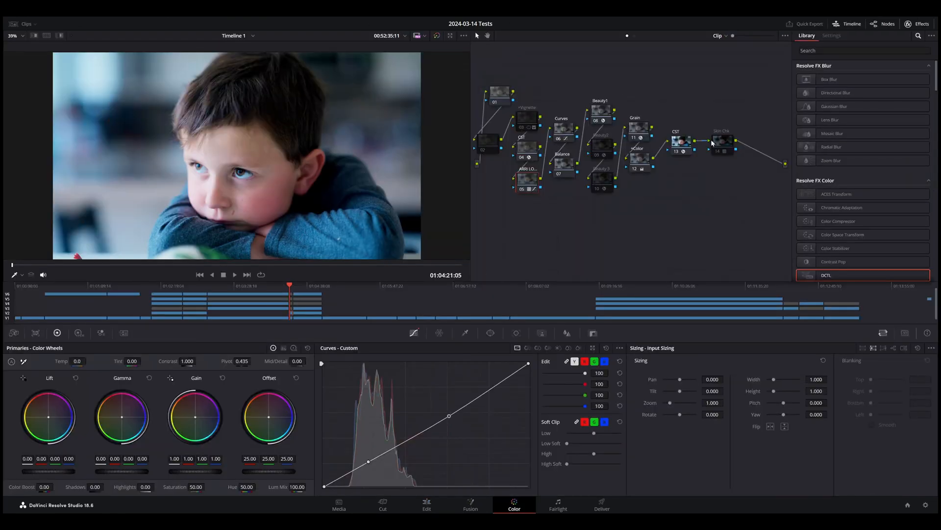
{"action": "left_click", "coordinate": [527, 180]}
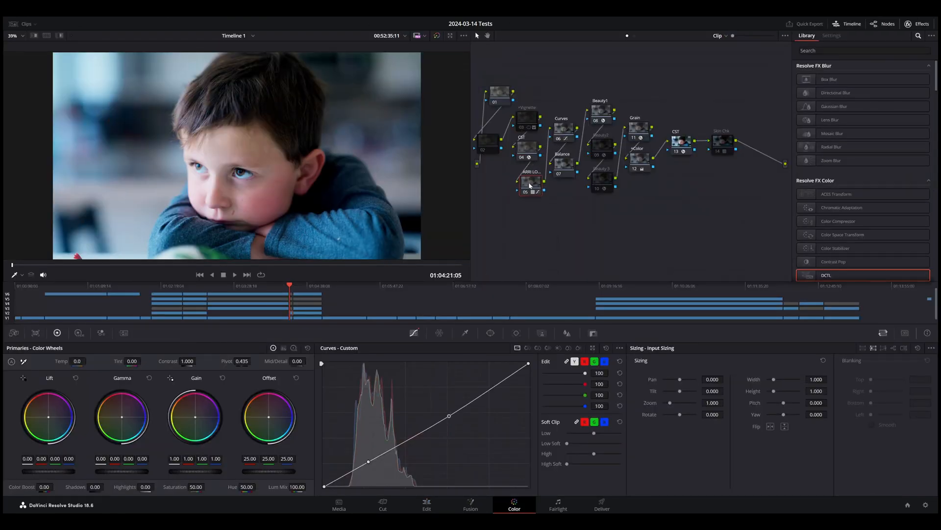
{"action": "left_click", "coordinate": [526, 183]}
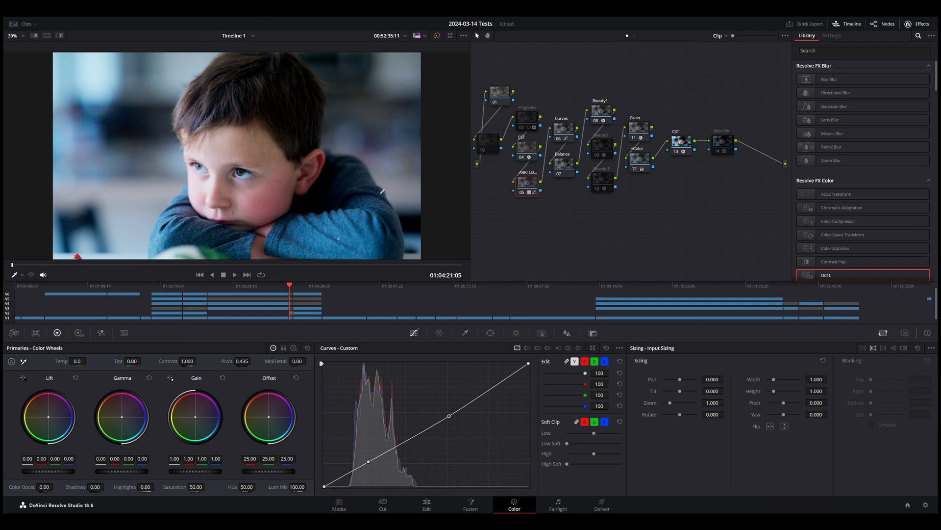
{"action": "mouse_move", "coordinate": [526, 172]}
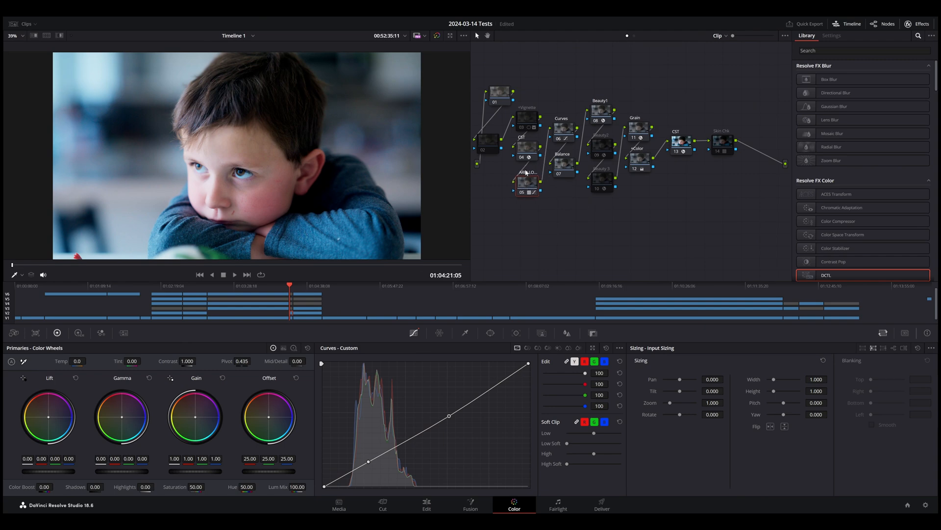
{"action": "left_click", "coordinate": [527, 184]}
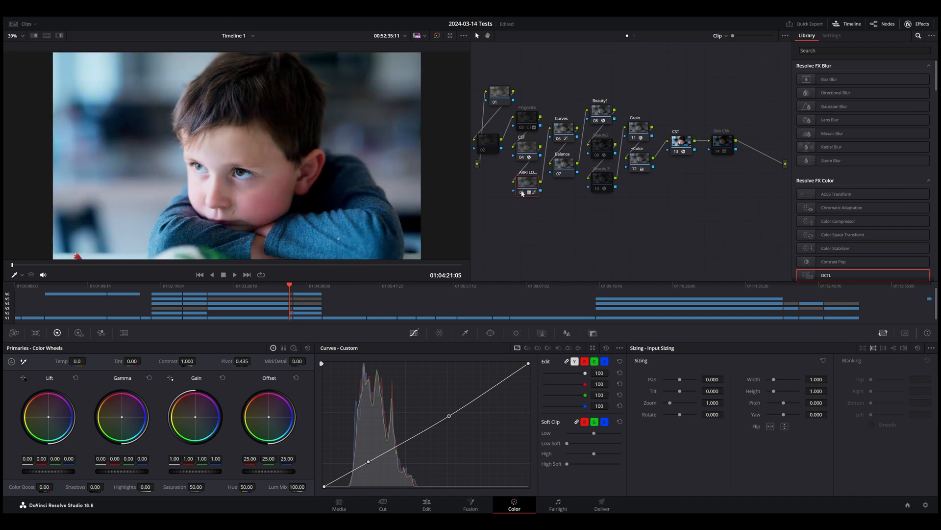
{"action": "mouse_move", "coordinate": [486, 405]}
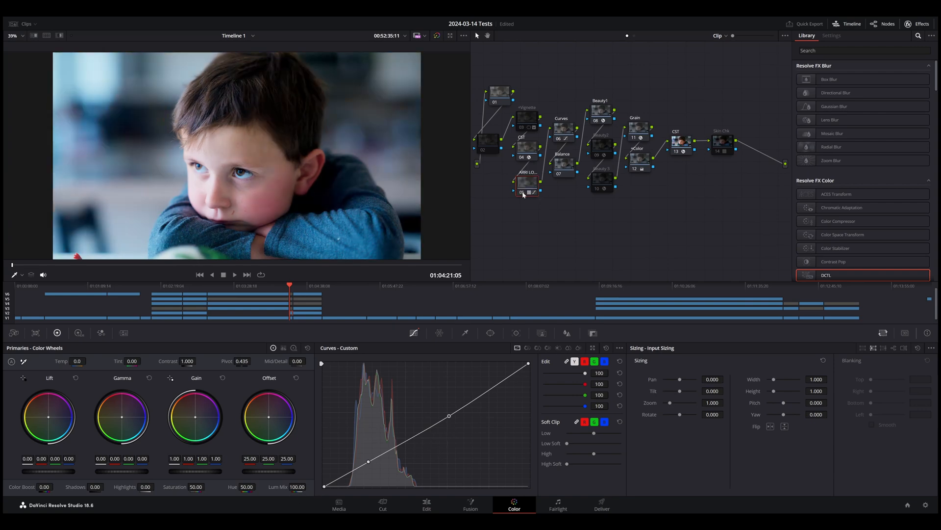
{"action": "mouse_move", "coordinate": [522, 192]}
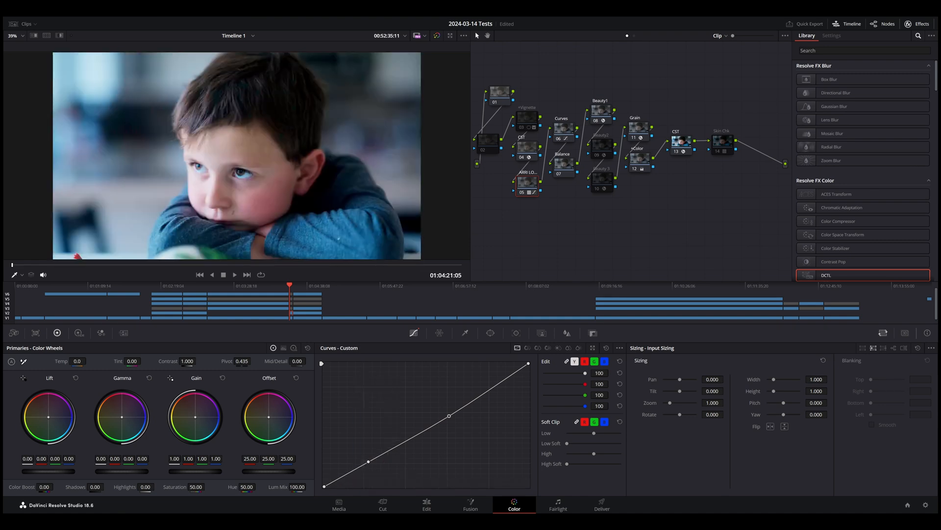
{"action": "left_click", "coordinate": [426, 504]}
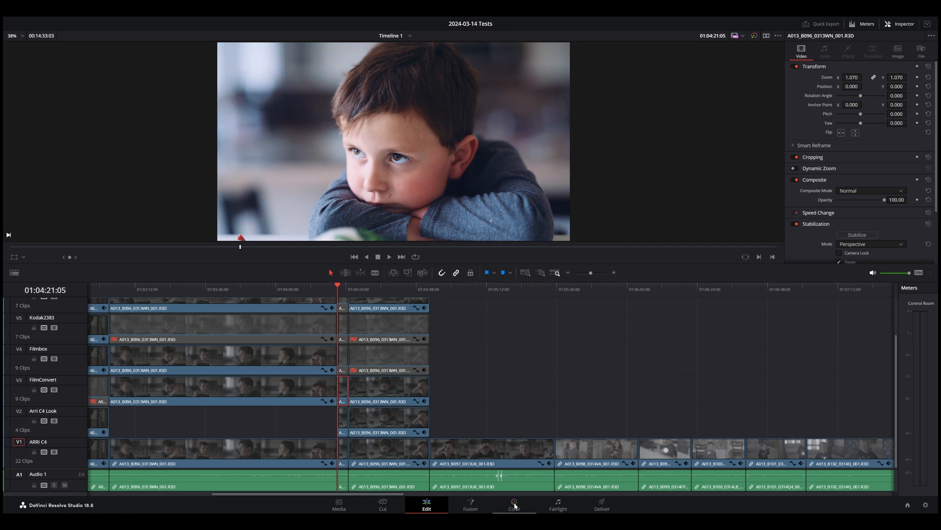
Review the FilmConvert node, enable the Checker, and check RED raw Tint 8.00, Temp 5000, Exposure 2.00
{"action": "left_click", "coordinate": [513, 505]}
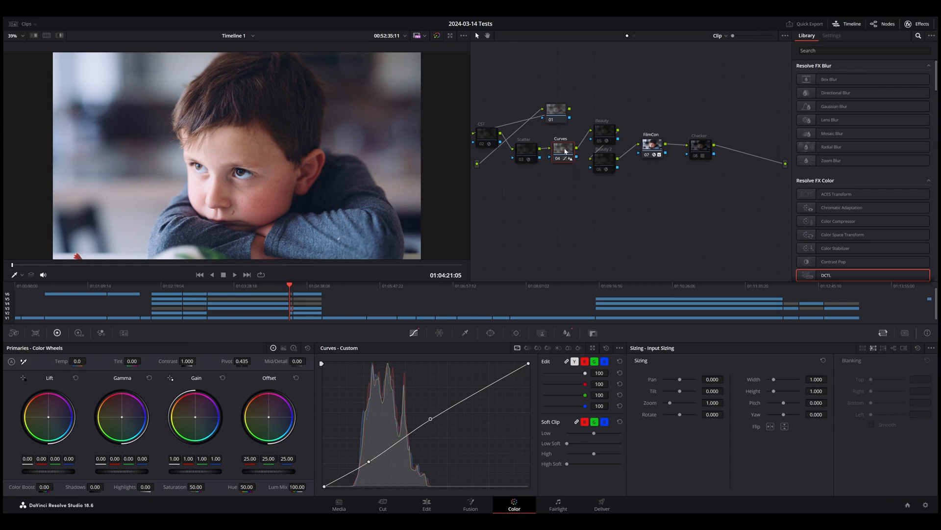
{"action": "left_click", "coordinate": [652, 144]}
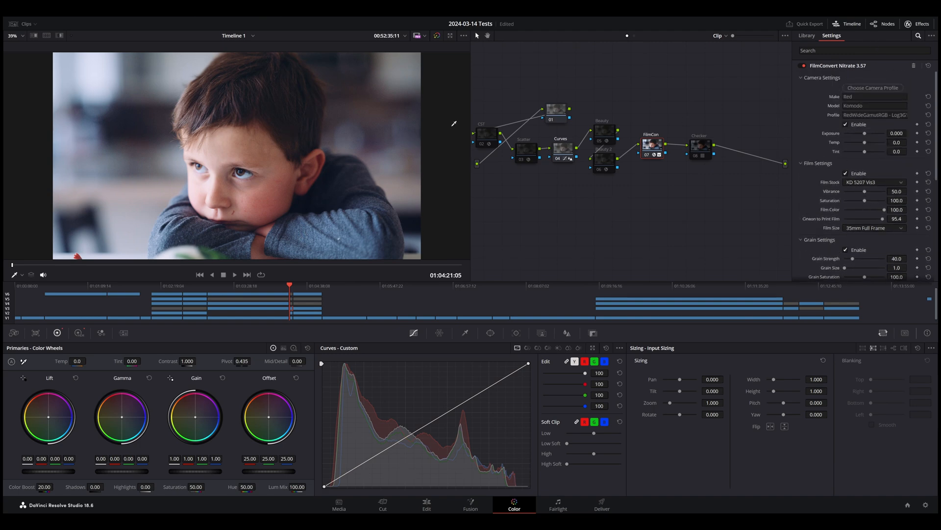
{"action": "mouse_move", "coordinate": [276, 233]}
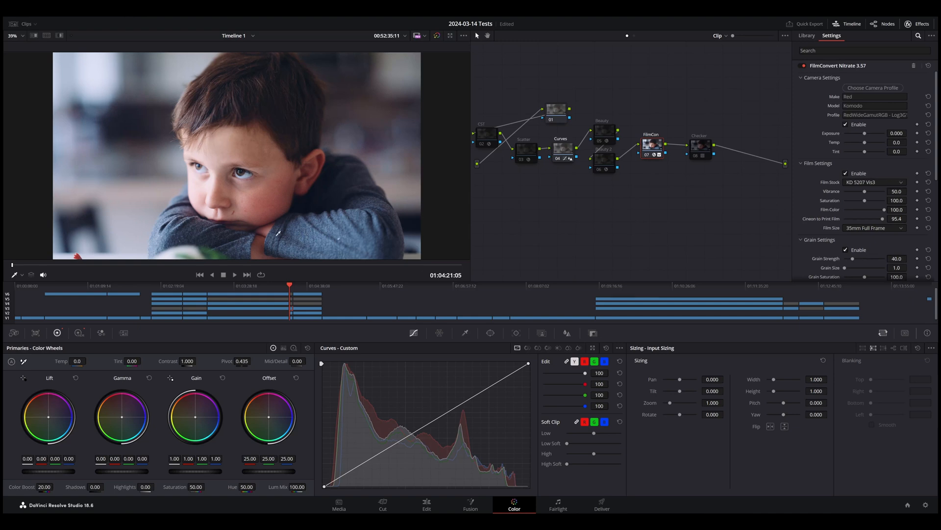
{"action": "mouse_move", "coordinate": [358, 59]}
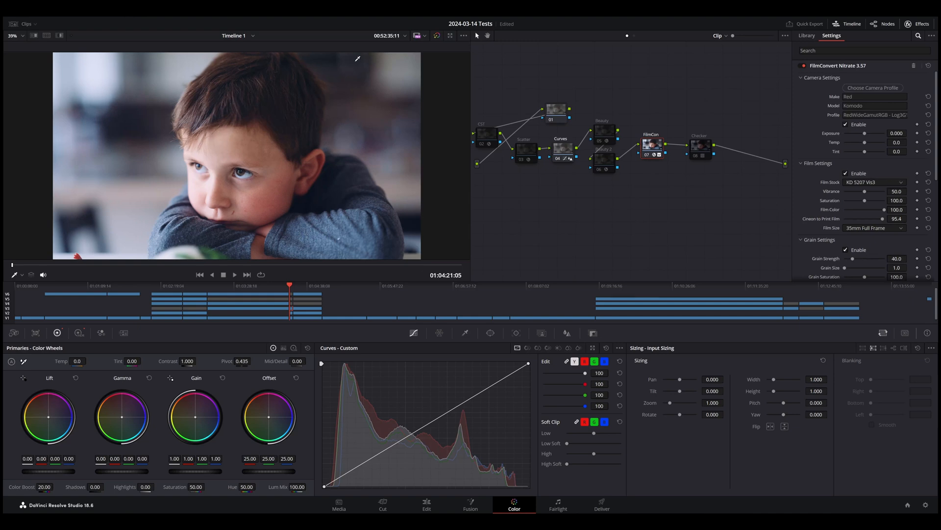
{"action": "mouse_move", "coordinate": [498, 51]}
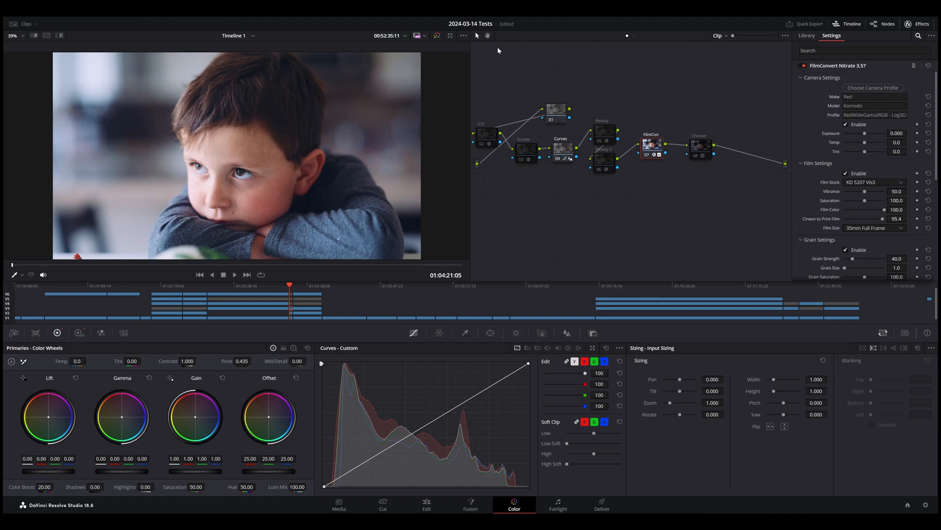
{"action": "mouse_move", "coordinate": [694, 173]}
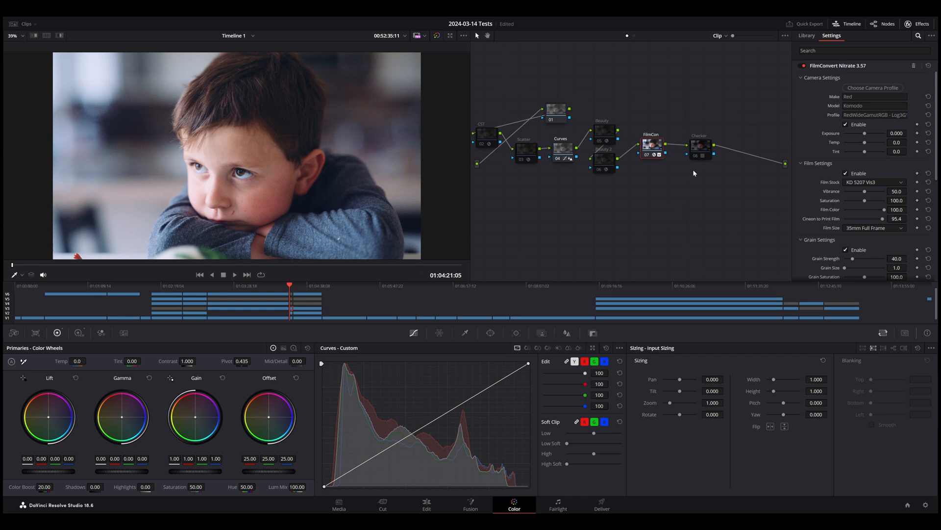
{"action": "left_click", "coordinate": [703, 155]}
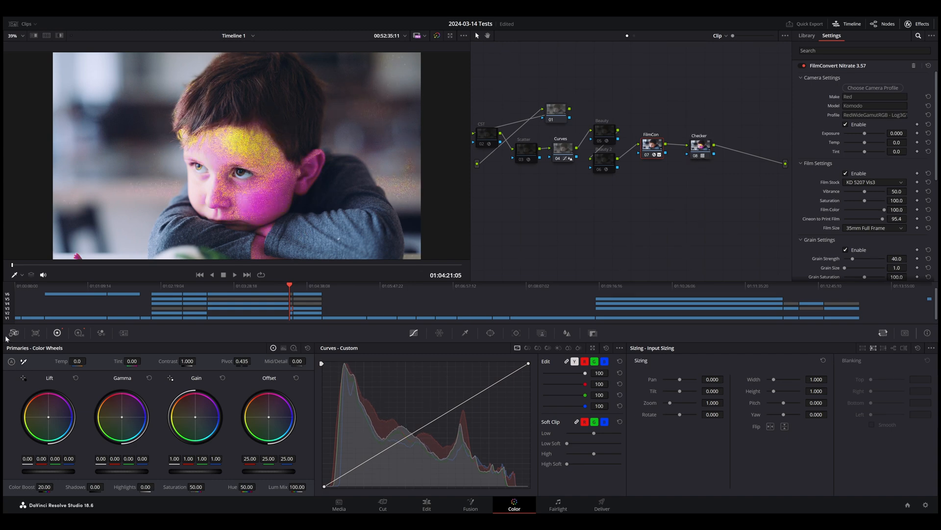
{"action": "left_click", "coordinate": [14, 333]}
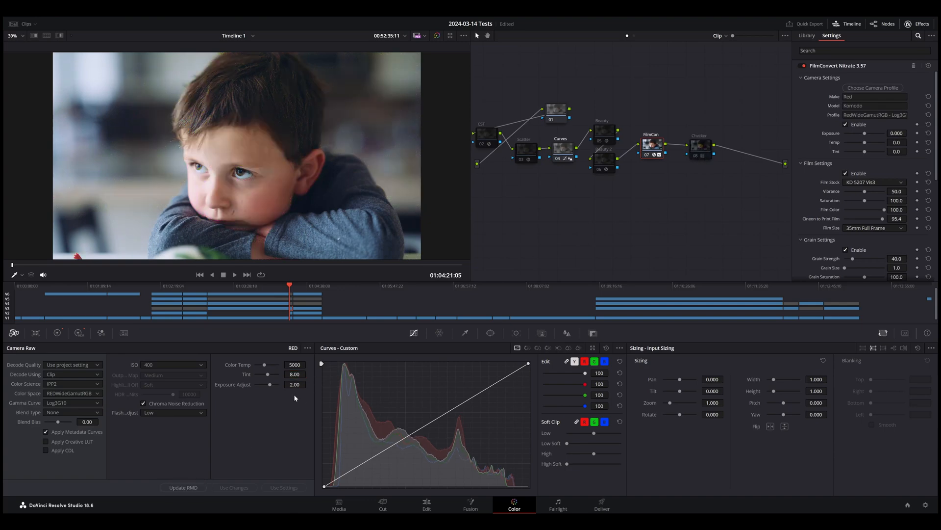
{"action": "triple_click", "coordinate": [294, 374]}
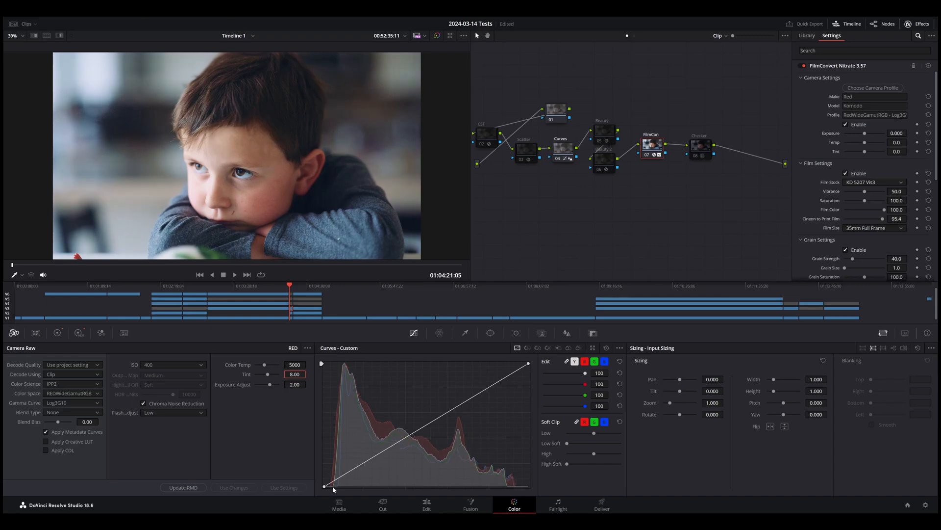
{"action": "left_click", "coordinate": [426, 505]}
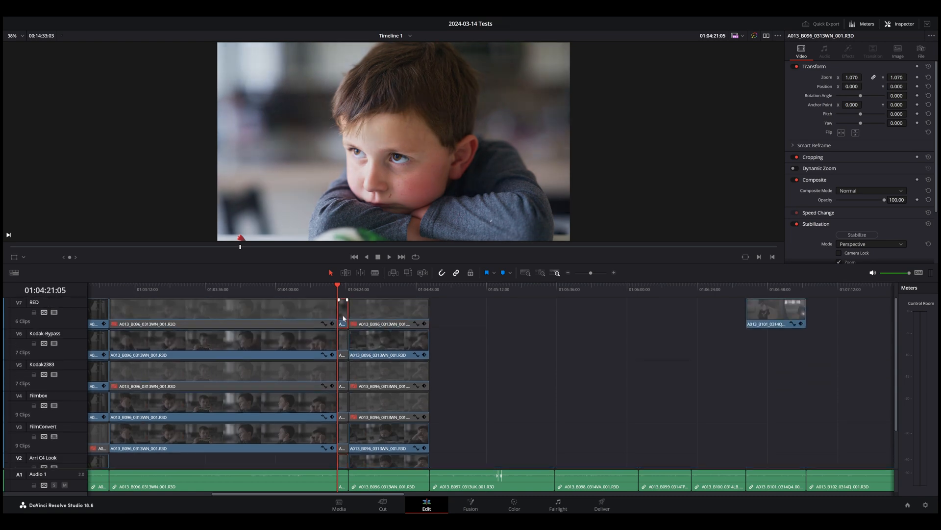
{"action": "scroll", "scroll_direction": "down", "scroll_amount": 3}
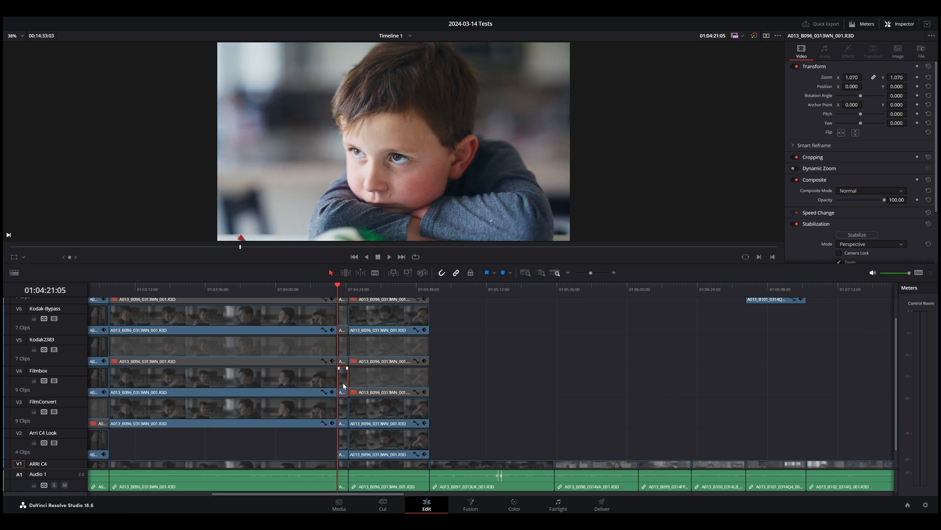
Toggle the portrait grade's Scatter node, then view node 07's Filmbox settings (Rec.709 Gamma 2.4 print)
{"action": "left_click", "coordinate": [513, 504]}
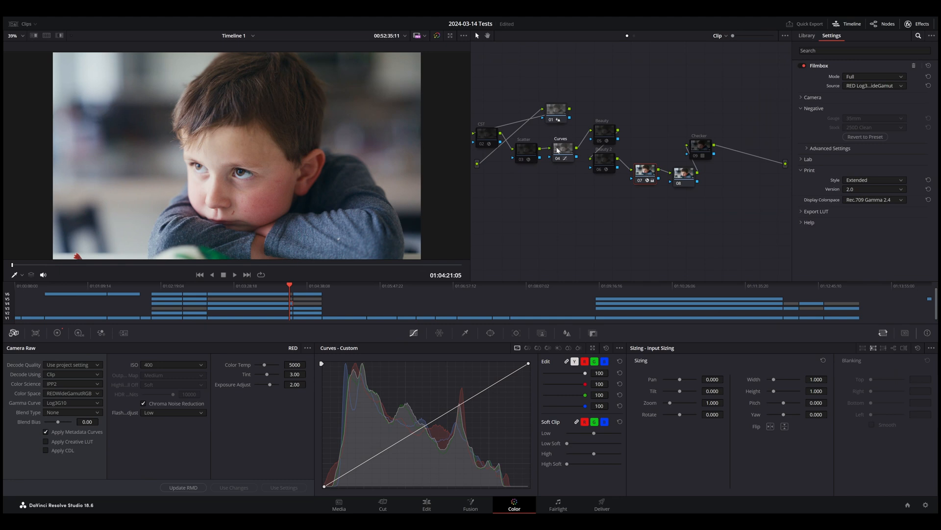
{"action": "mouse_move", "coordinate": [521, 145]}
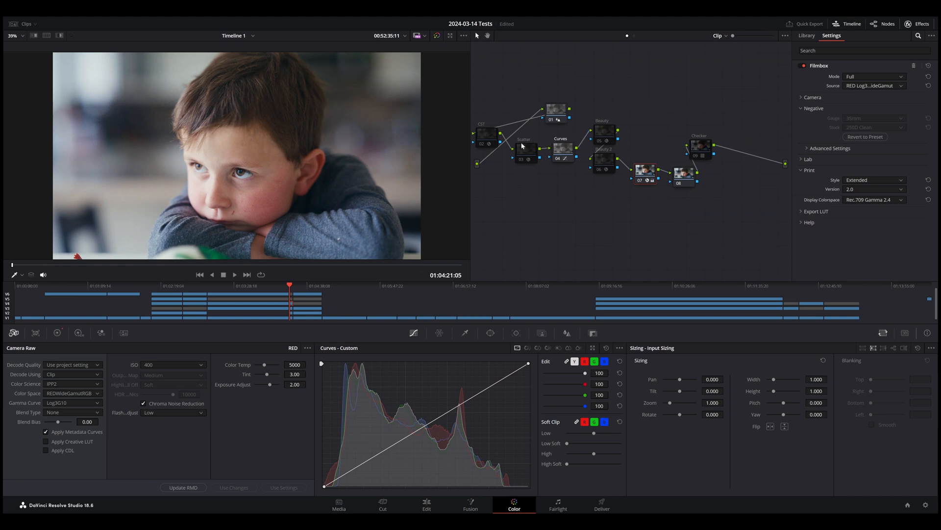
{"action": "mouse_move", "coordinate": [522, 160]}
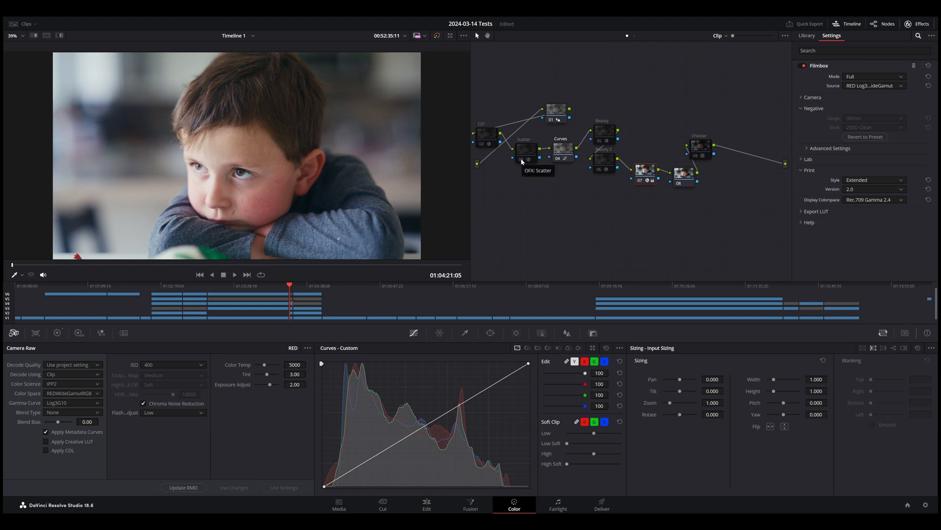
{"action": "left_click", "coordinate": [525, 149]}
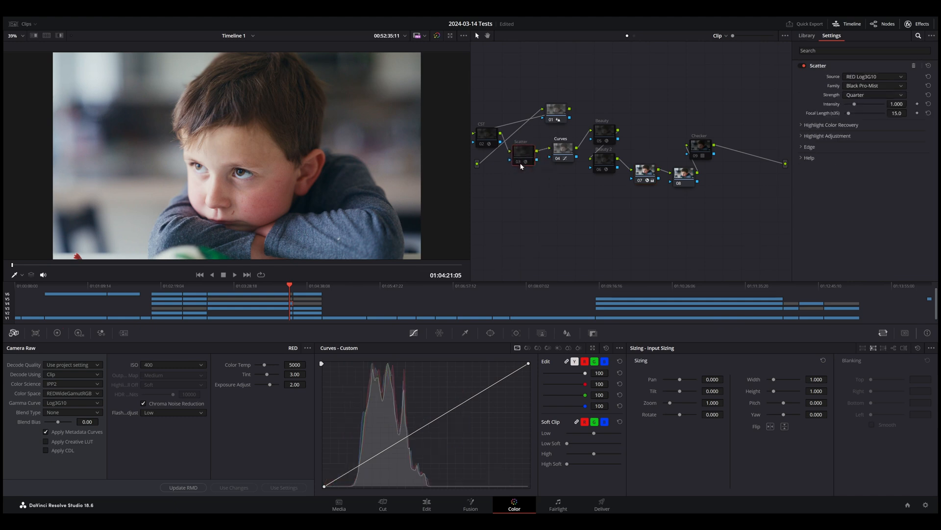
{"action": "left_click", "coordinate": [523, 160]}
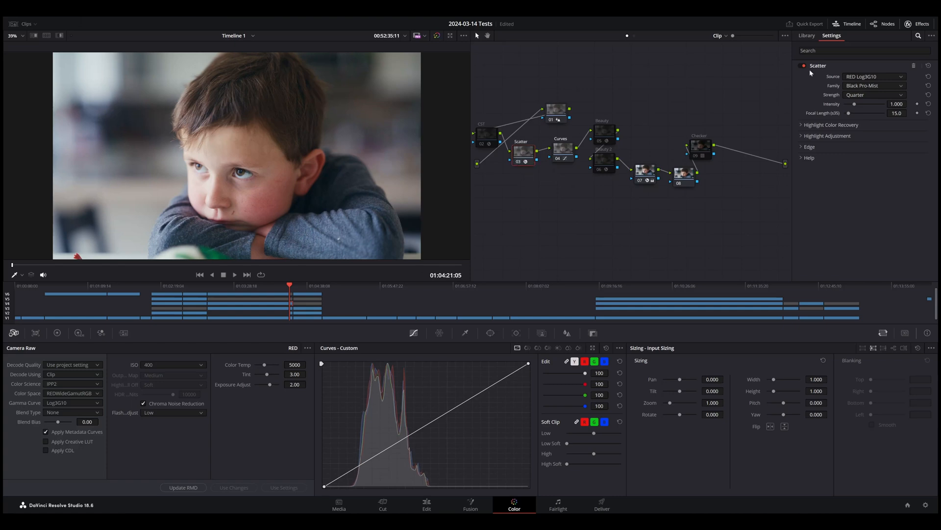
{"action": "left_click", "coordinate": [874, 86]}
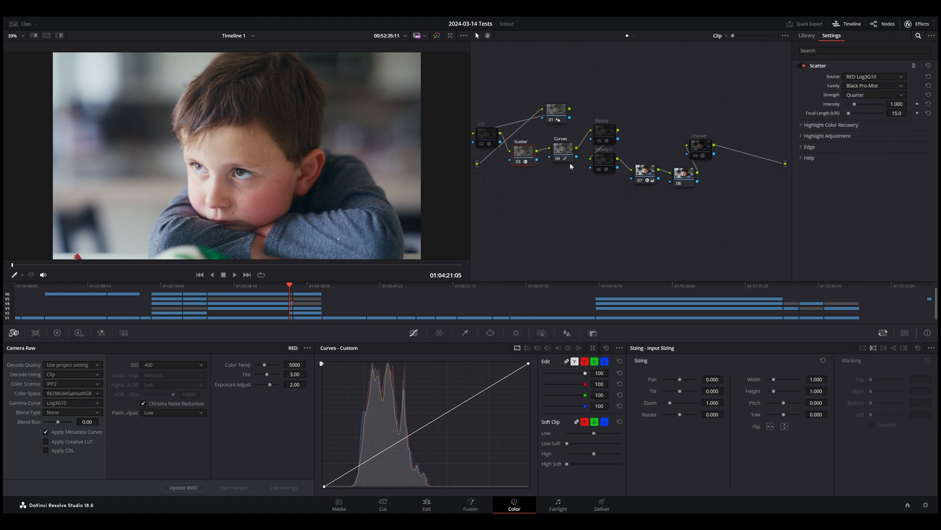
{"action": "left_click", "coordinate": [521, 155]}
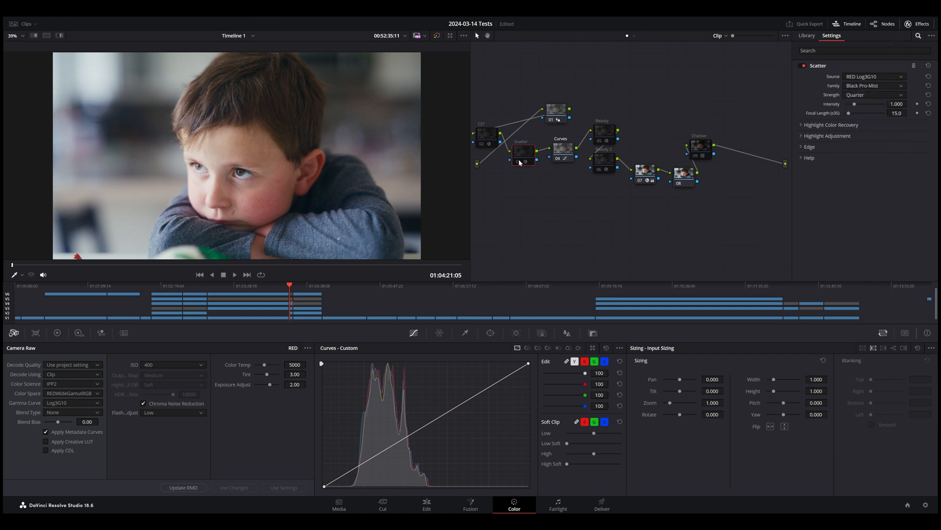
{"action": "mouse_move", "coordinate": [521, 153]}
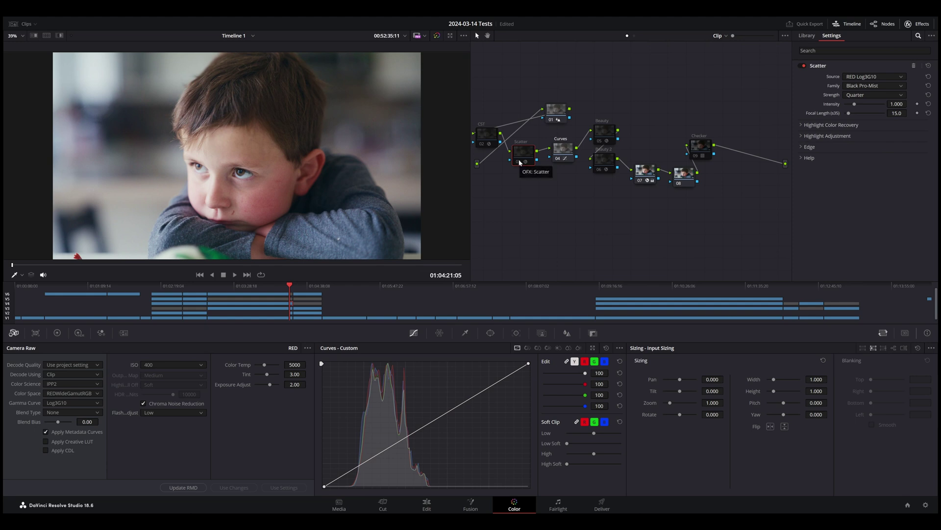
{"action": "mouse_move", "coordinate": [646, 175]}
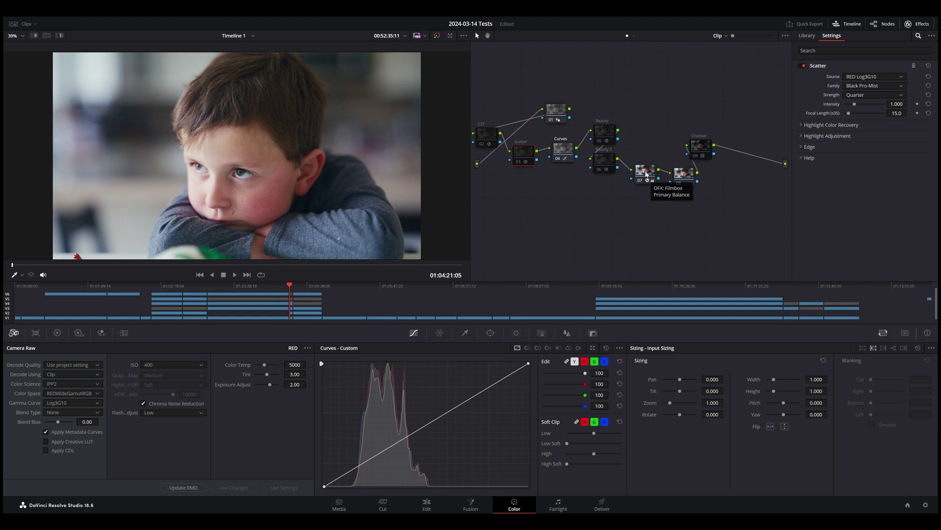
{"action": "left_click", "coordinate": [644, 171]}
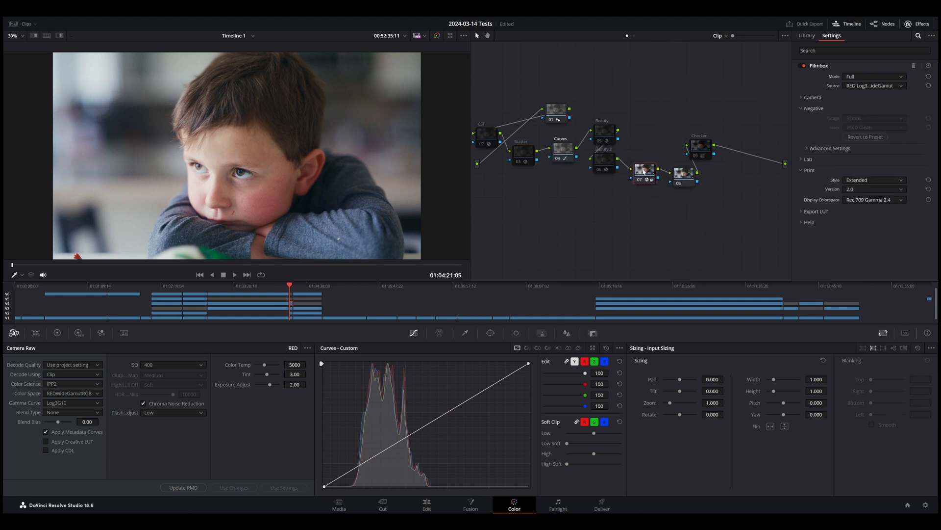
{"action": "left_click", "coordinate": [643, 165]}
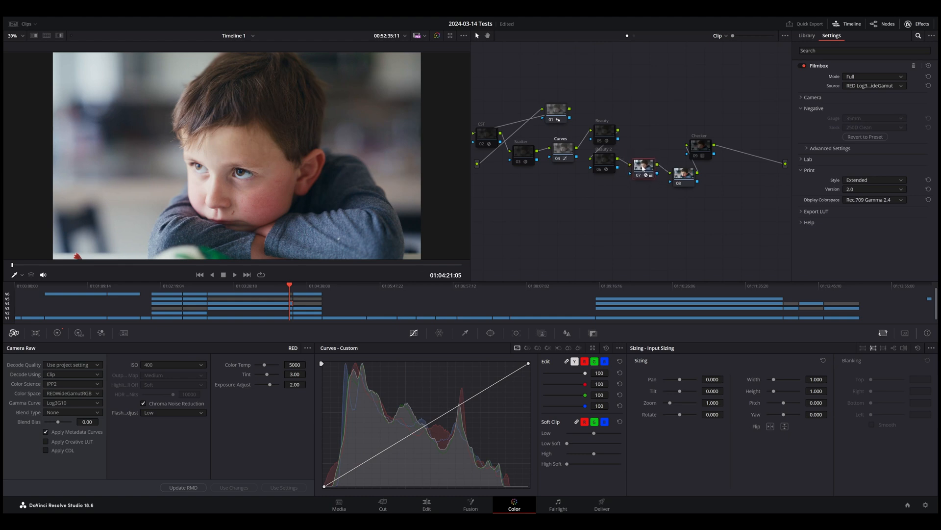
{"action": "mouse_move", "coordinate": [735, 76]}
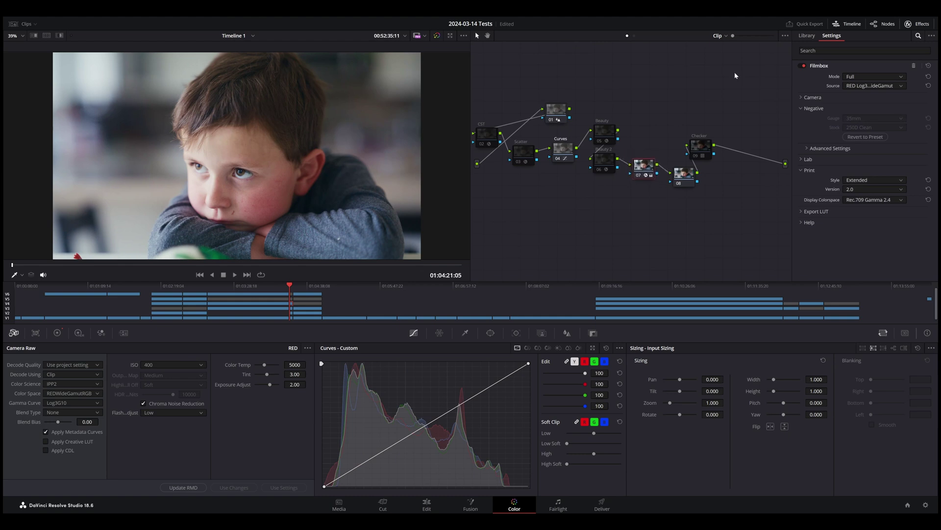
{"action": "mouse_move", "coordinate": [698, 46]}
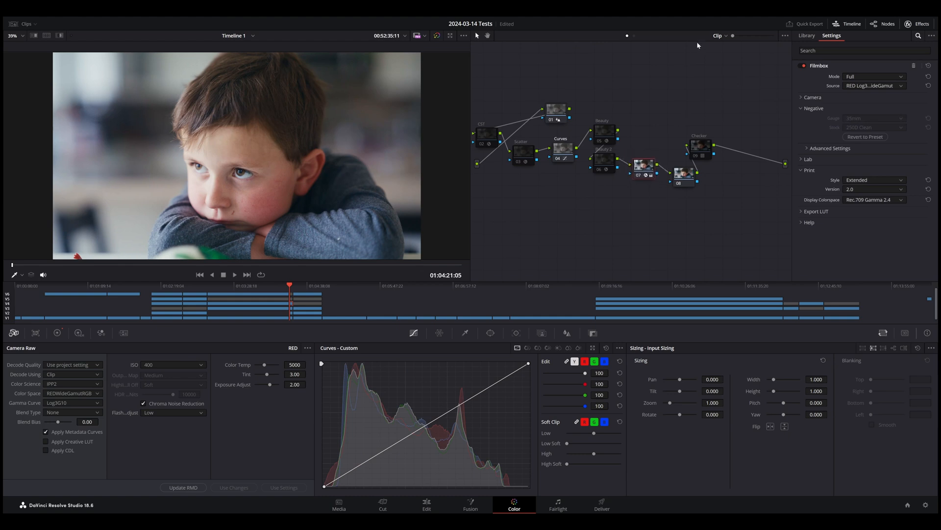
{"action": "mouse_move", "coordinate": [549, 92]}
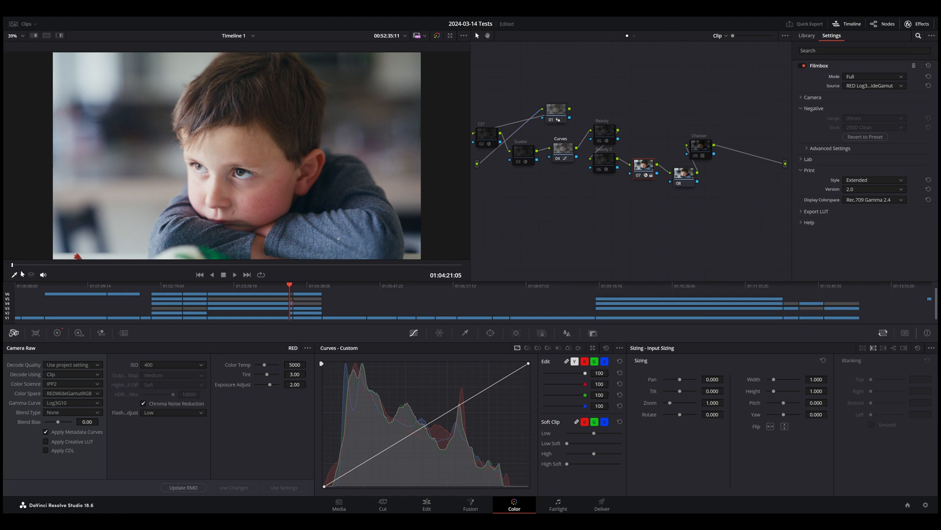
{"action": "mouse_move", "coordinate": [14, 274]}
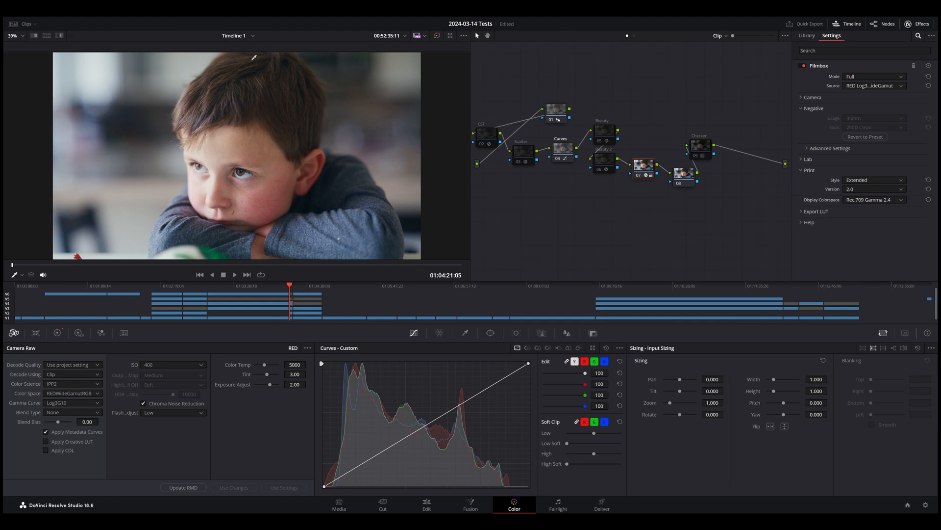
{"action": "mouse_move", "coordinate": [108, 104]}
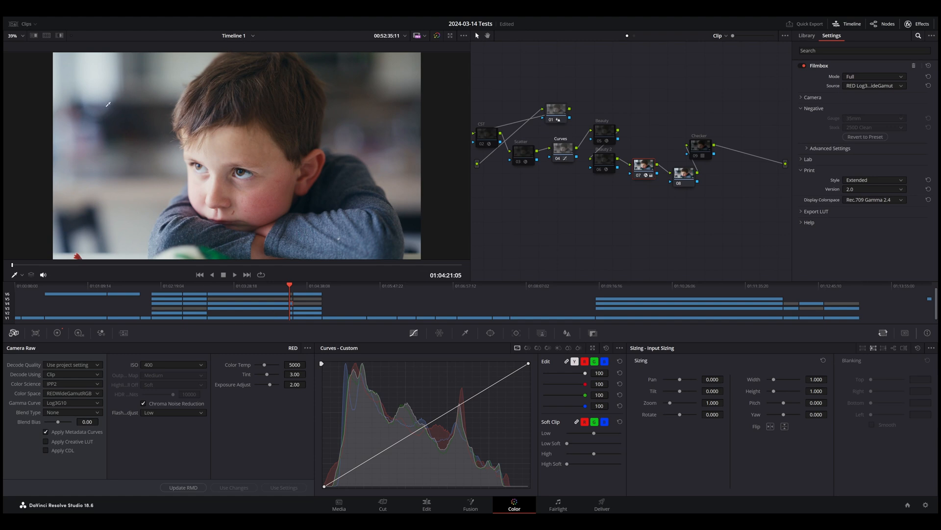
{"action": "mouse_move", "coordinate": [319, 358]}
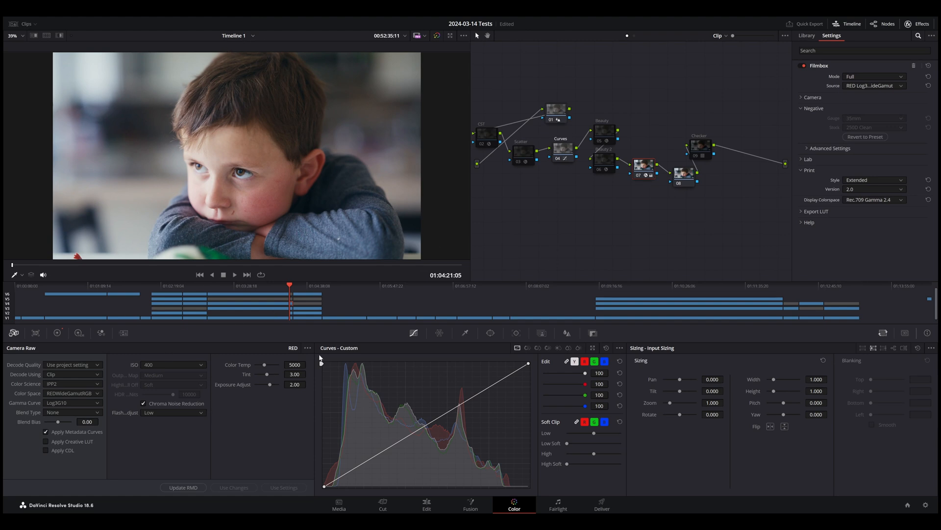
Return to the Edit timeline and scroll to the Kodak-Bypass through ARRI C4 tracks
{"action": "left_click", "coordinate": [427, 505]}
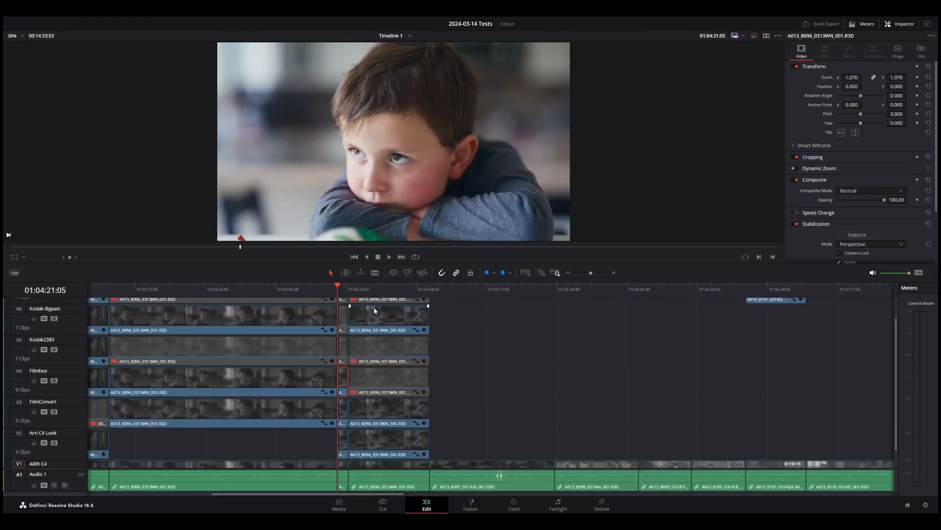
{"action": "mouse_move", "coordinate": [345, 388]}
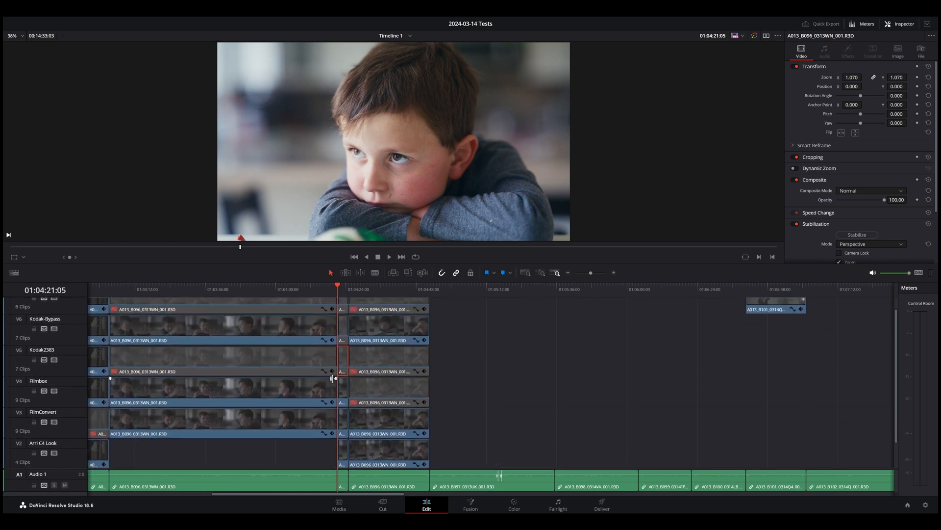
{"action": "scroll", "scroll_direction": "down", "scroll_amount": 3}
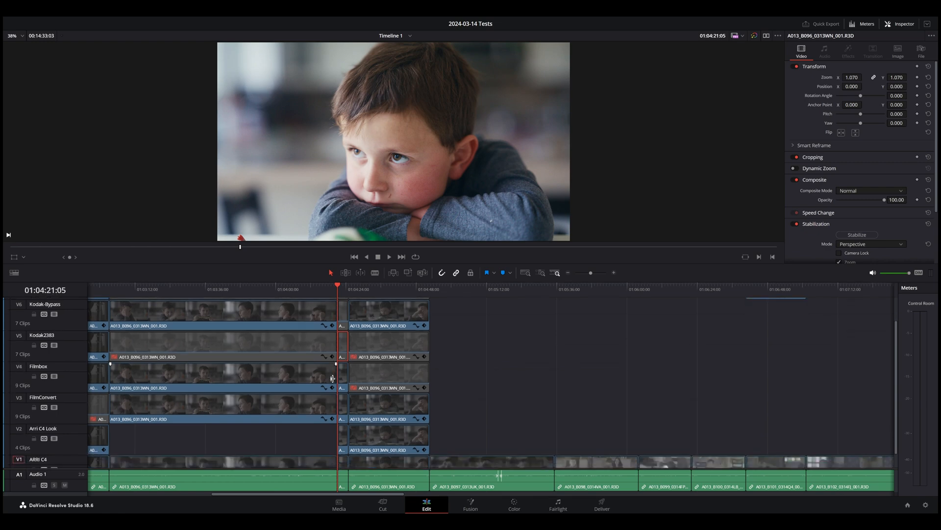
{"action": "mouse_move", "coordinate": [340, 339]}
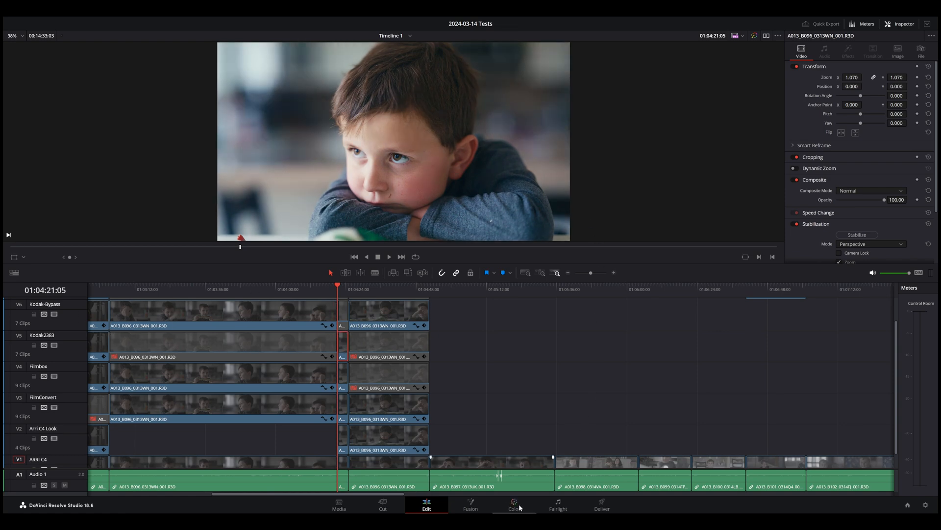
{"action": "mouse_move", "coordinate": [513, 504]}
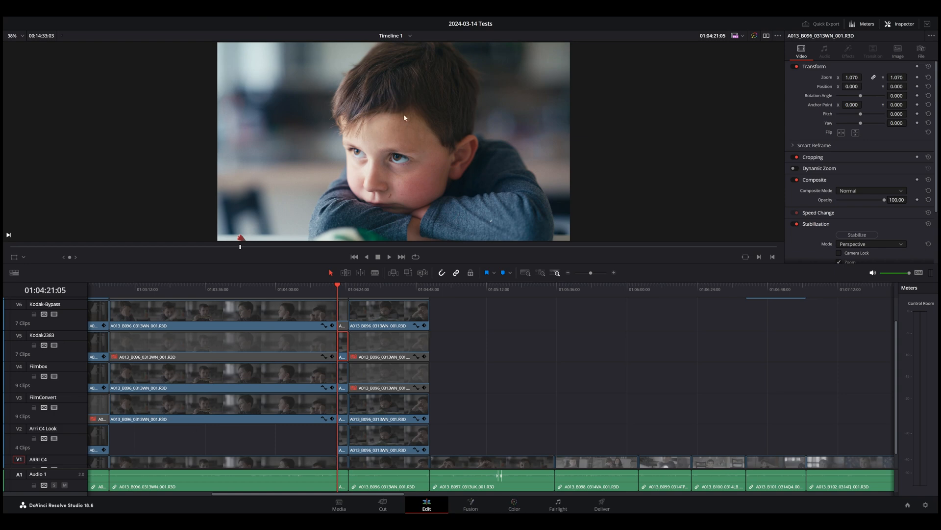
Apply the Rec709 Kodak 2383 D65 LUT to the Kodak2383 node, then return to Edit
{"action": "left_click", "coordinate": [513, 505]}
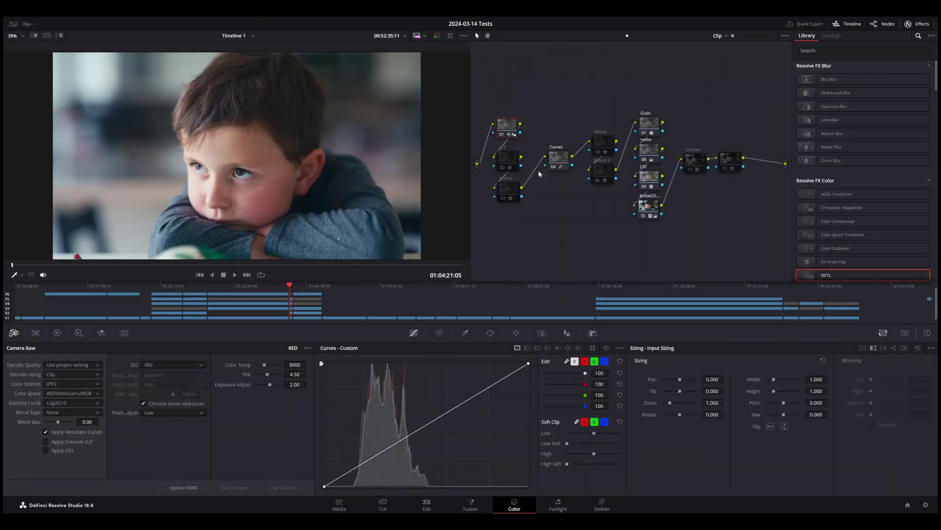
{"action": "mouse_move", "coordinate": [508, 124]}
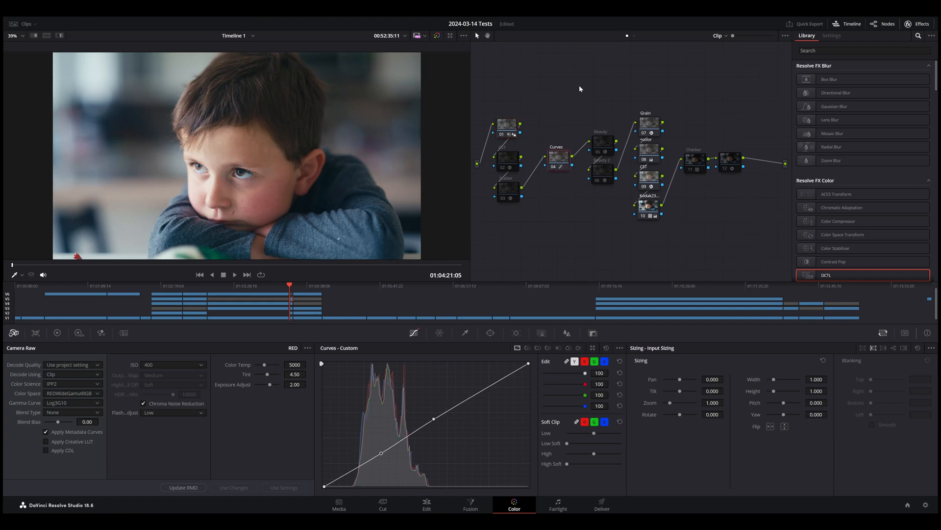
{"action": "mouse_move", "coordinate": [648, 180]}
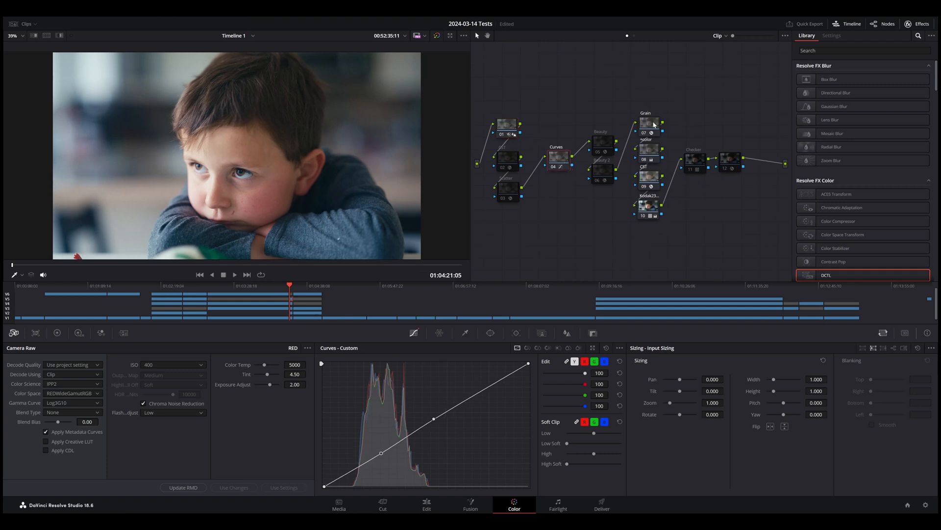
{"action": "left_click", "coordinate": [831, 35]}
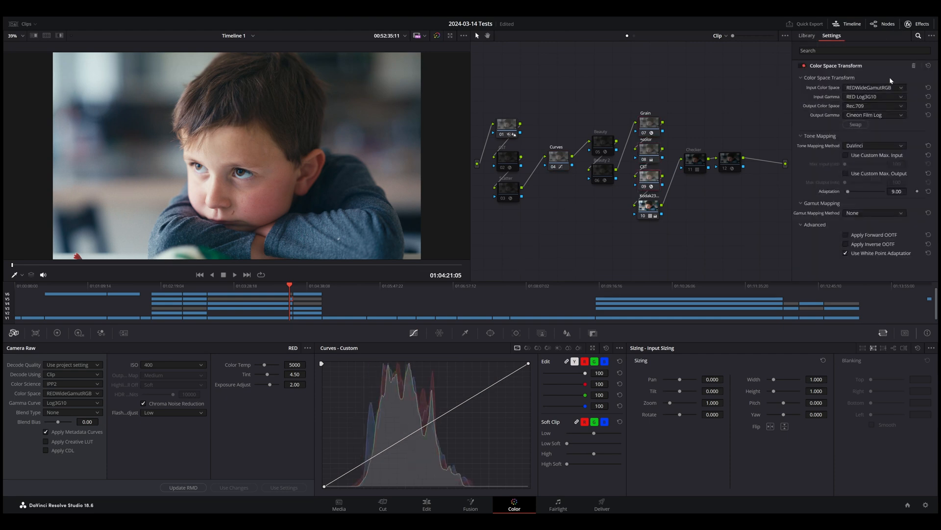
{"action": "mouse_move", "coordinate": [858, 88]}
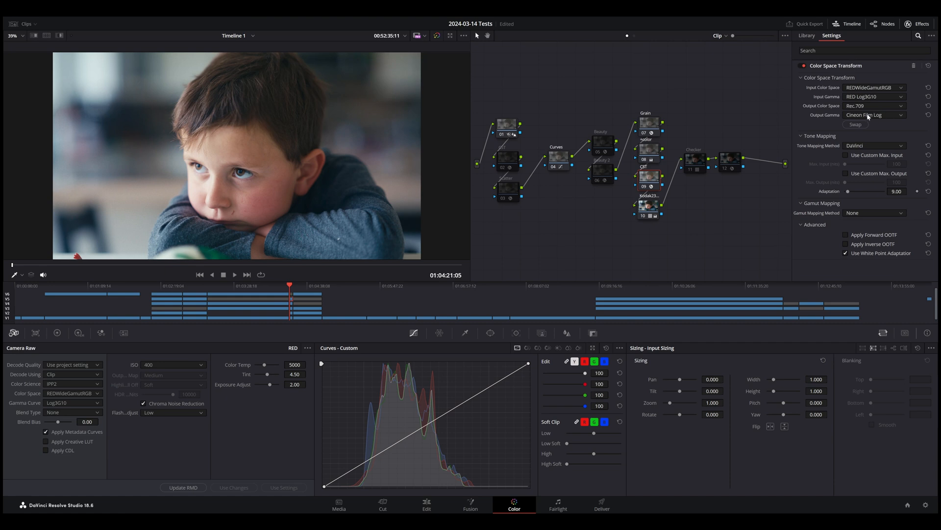
{"action": "left_click", "coordinate": [806, 35]}
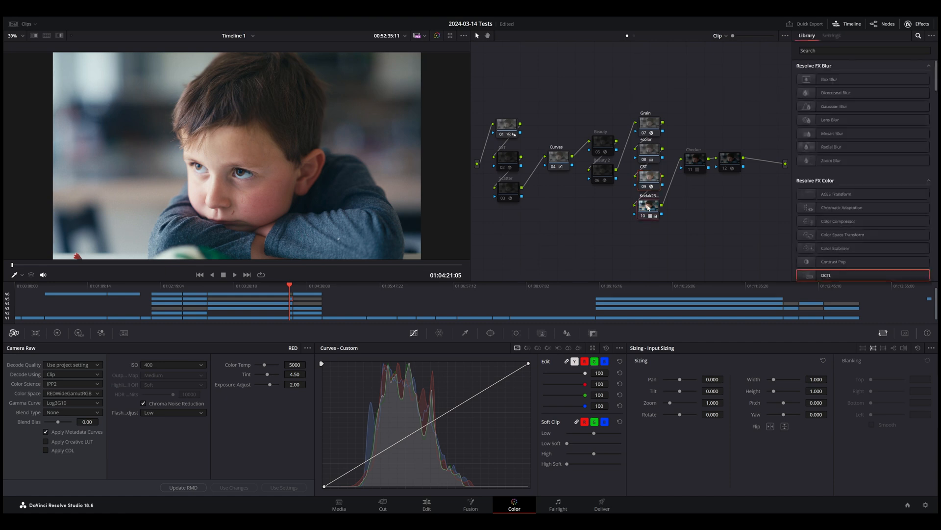
{"action": "right_click", "coordinate": [647, 206]}
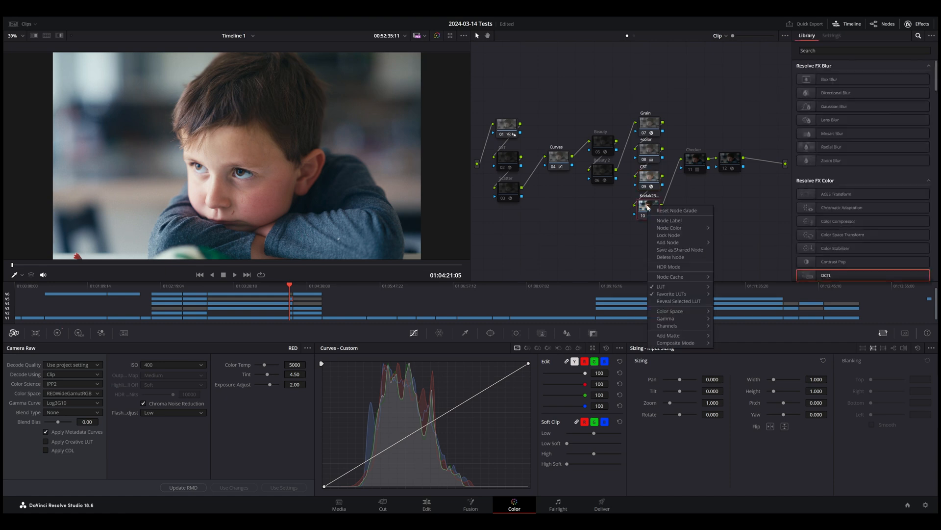
{"action": "left_click", "coordinate": [671, 294]}
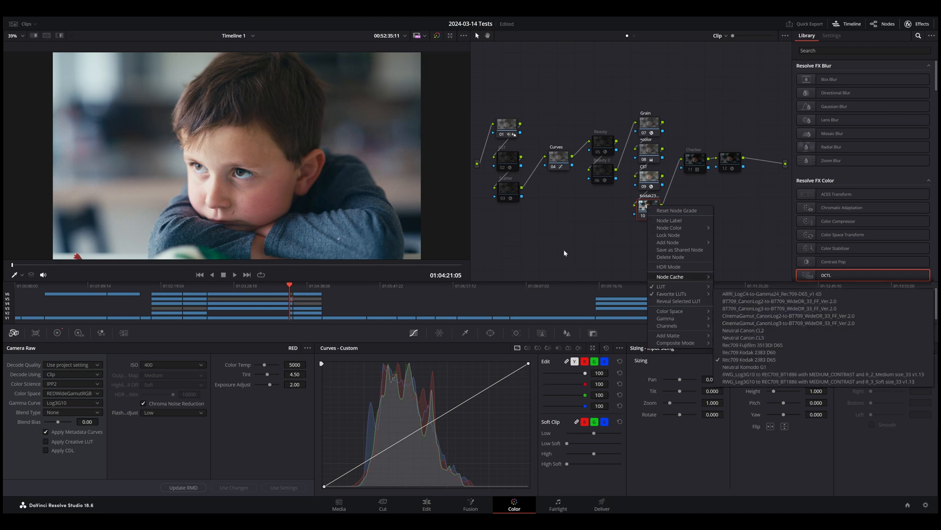
{"action": "left_click", "coordinate": [564, 253]}
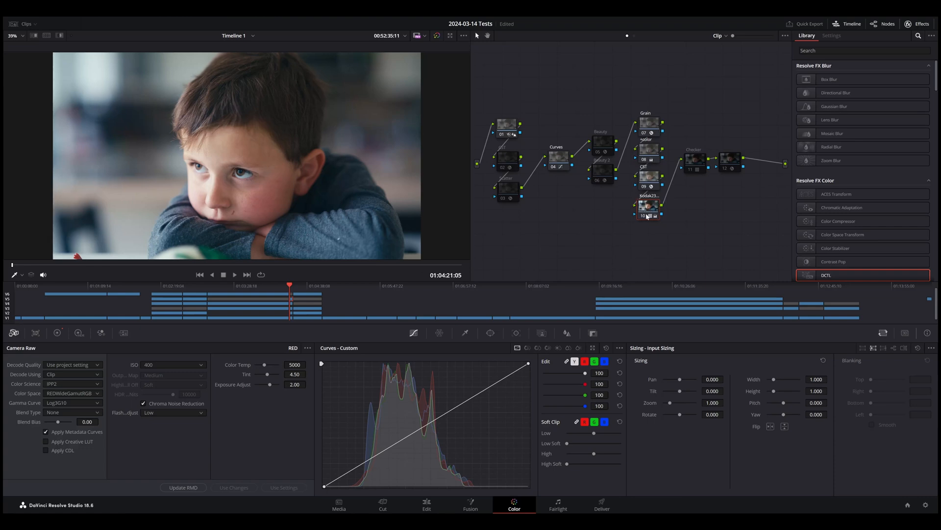
{"action": "mouse_move", "coordinate": [648, 173]}
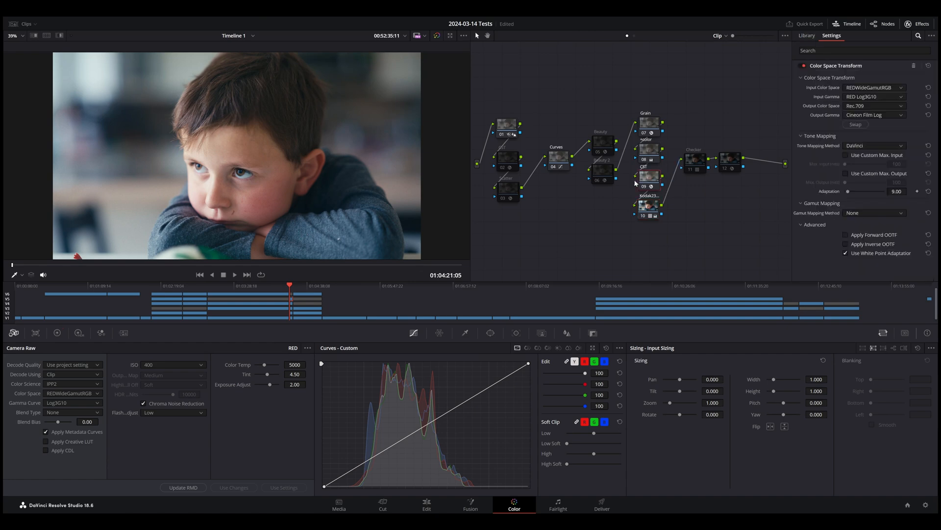
{"action": "mouse_move", "coordinate": [407, 495]}
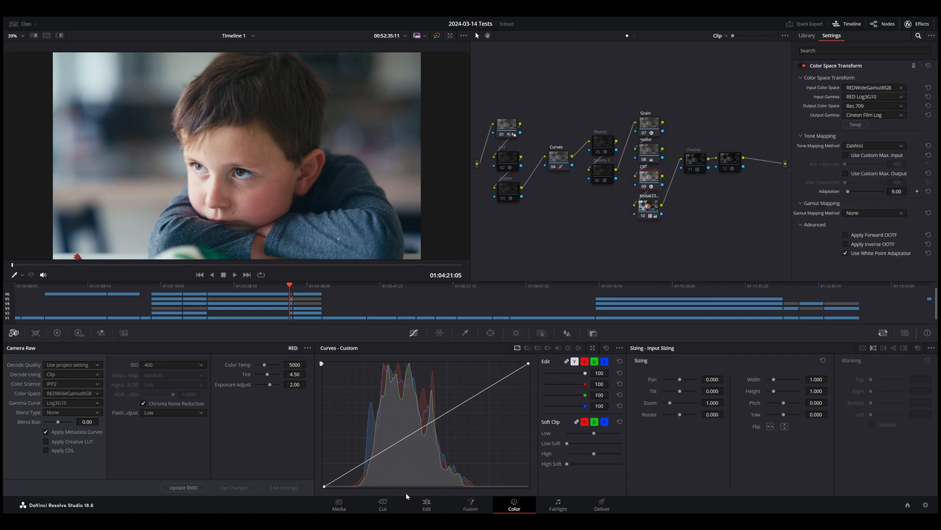
{"action": "left_click", "coordinate": [426, 504]}
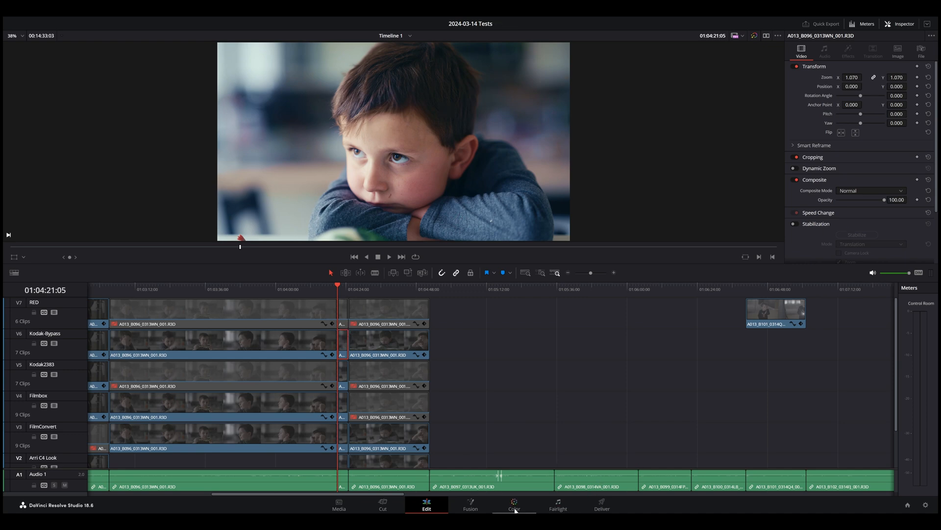
Open the bypass grade and show primary color wheels for the Curves + node
{"action": "left_click", "coordinate": [514, 504]}
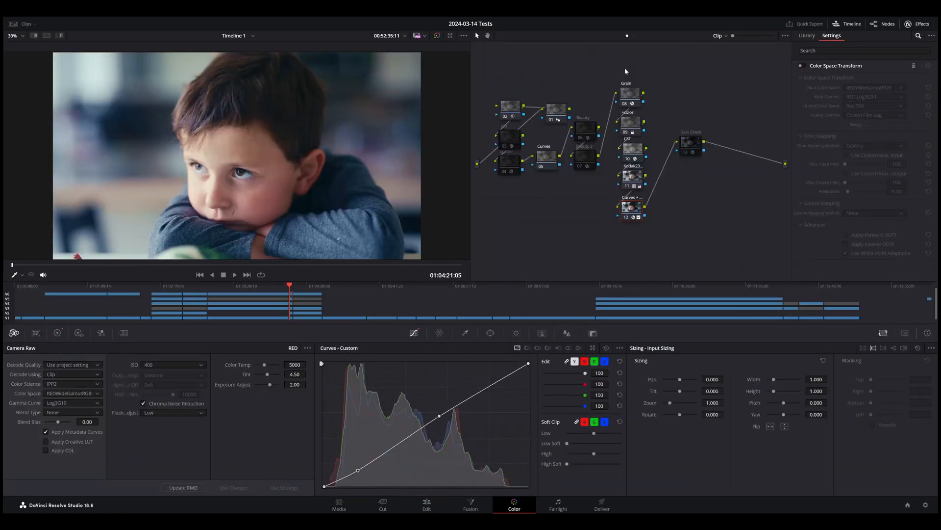
{"action": "mouse_move", "coordinate": [631, 207]}
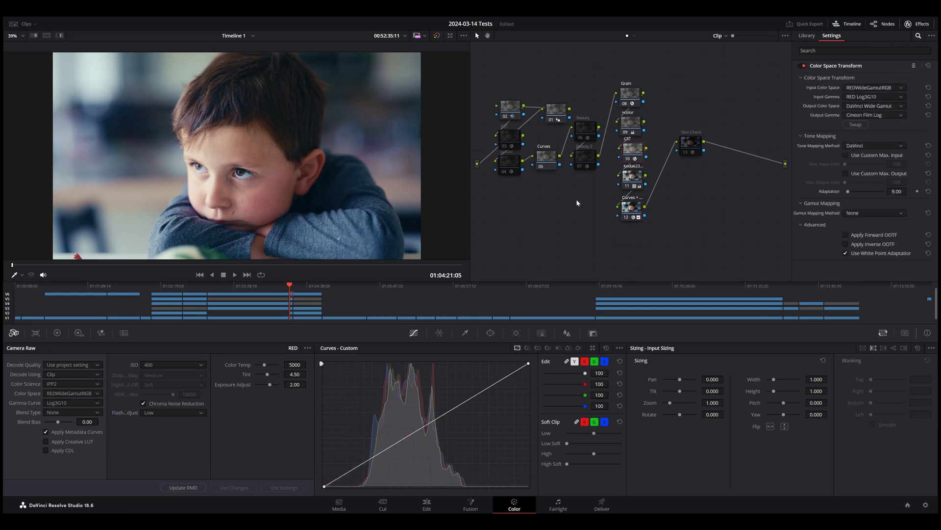
{"action": "mouse_move", "coordinate": [631, 177]}
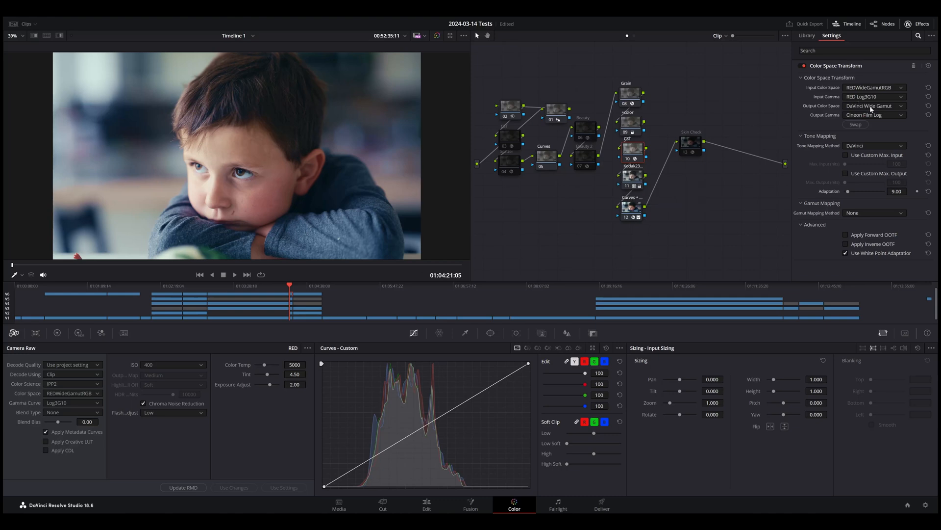
{"action": "mouse_move", "coordinate": [840, 109]}
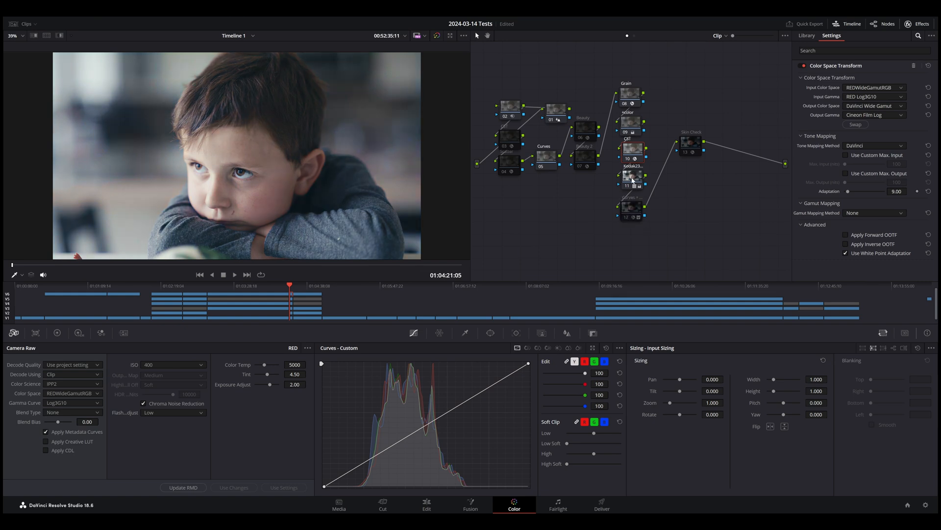
{"action": "mouse_move", "coordinate": [632, 180]}
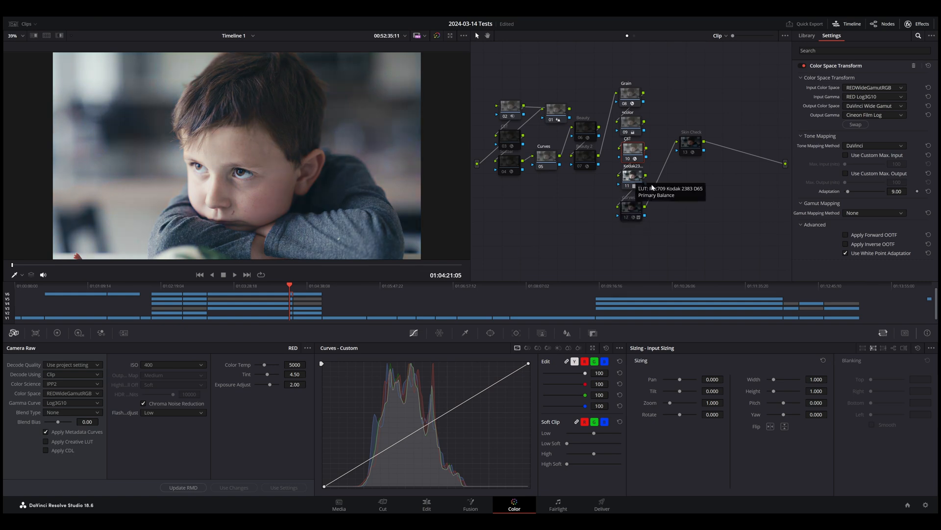
{"action": "left_click", "coordinate": [631, 209]}
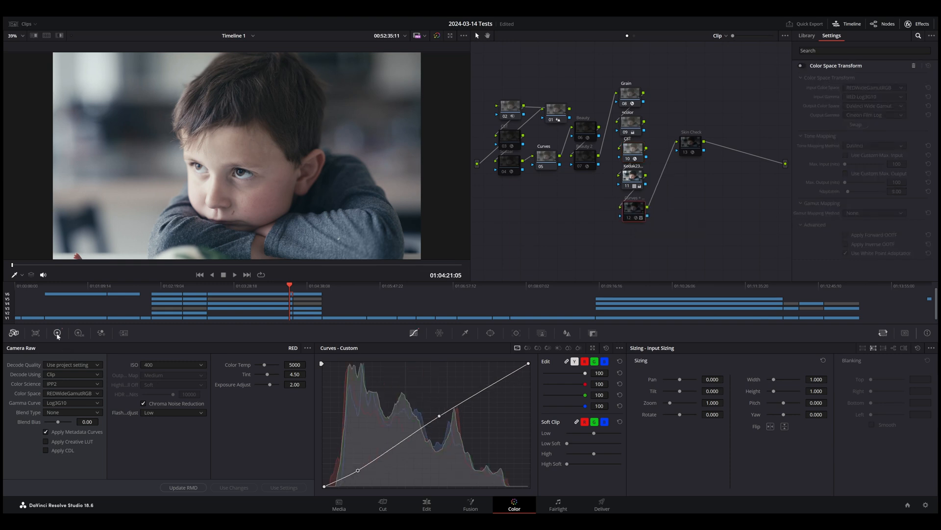
{"action": "left_click", "coordinate": [57, 334]}
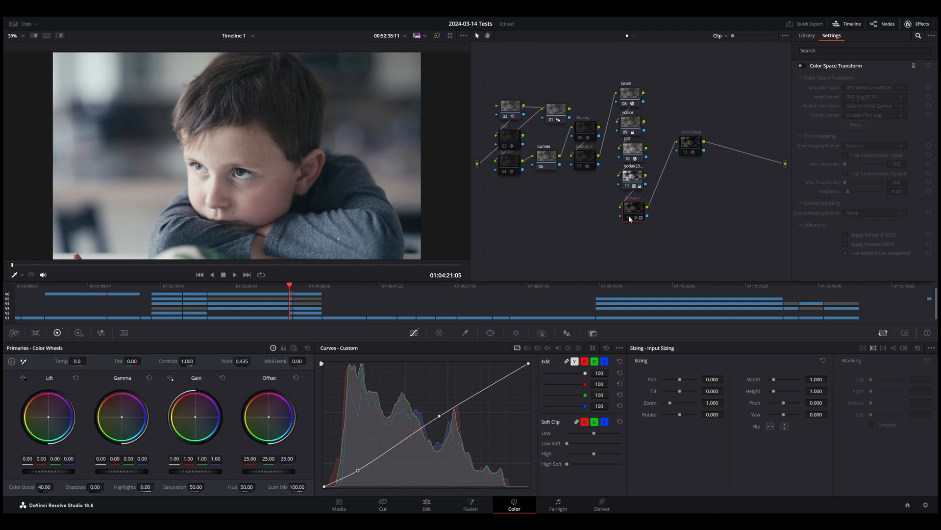
{"action": "mouse_move", "coordinate": [633, 209]}
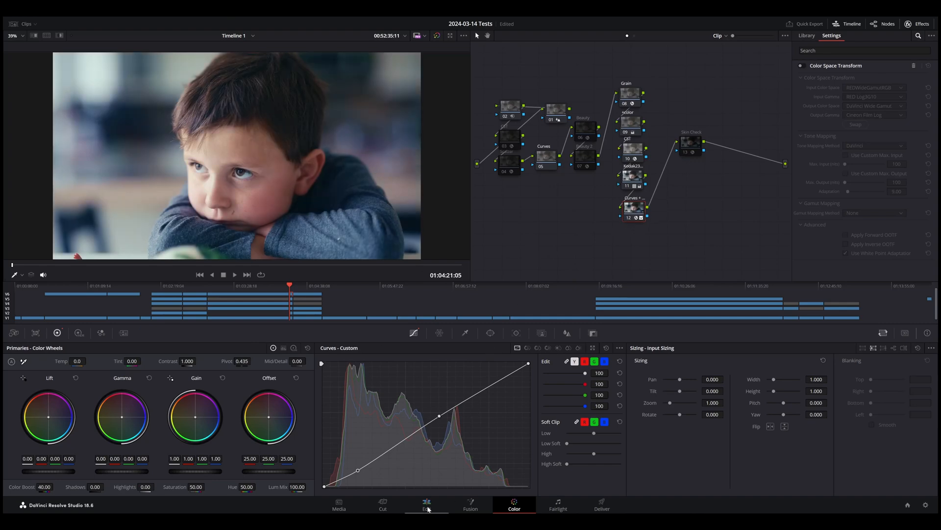
Return to the Edit page and scroll the timeline back to the B095 flashlight clips
{"action": "left_click", "coordinate": [427, 504]}
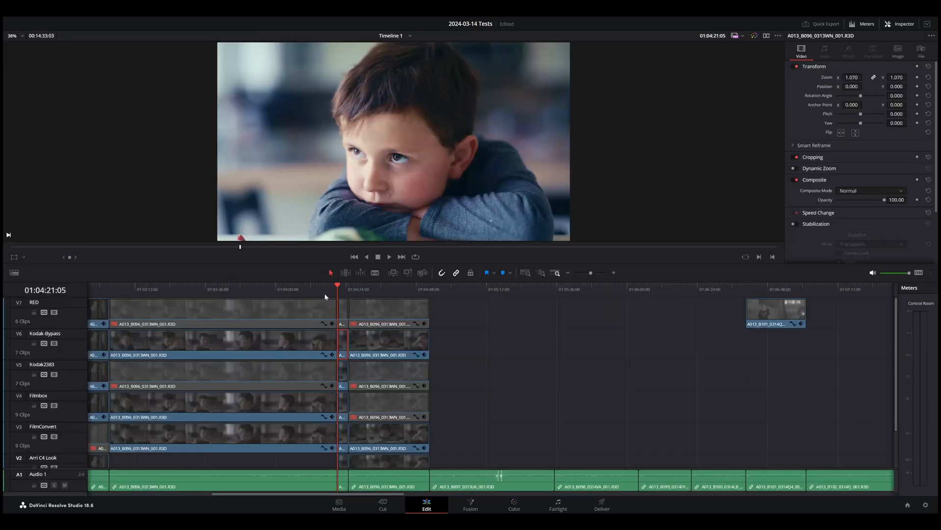
{"action": "mouse_move", "coordinate": [345, 342]}
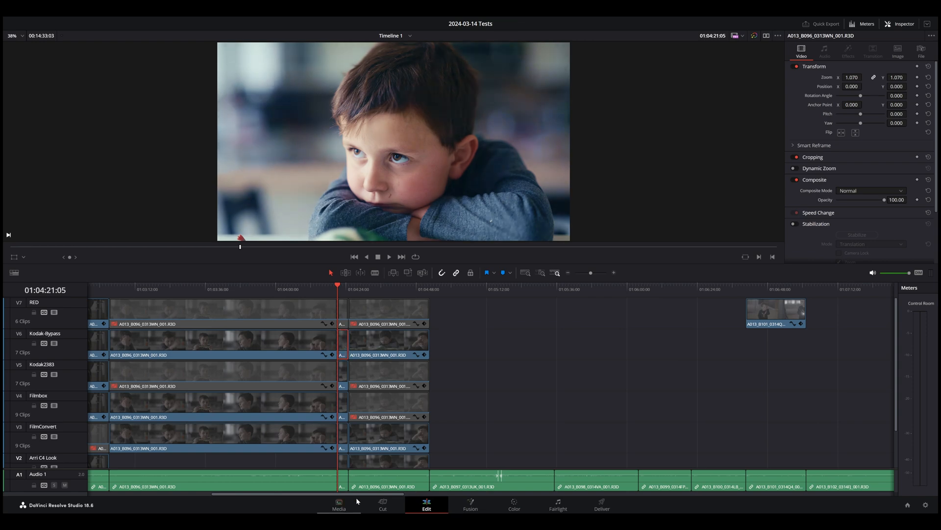
{"action": "scroll", "scroll_direction": "left", "scroll_amount": 3}
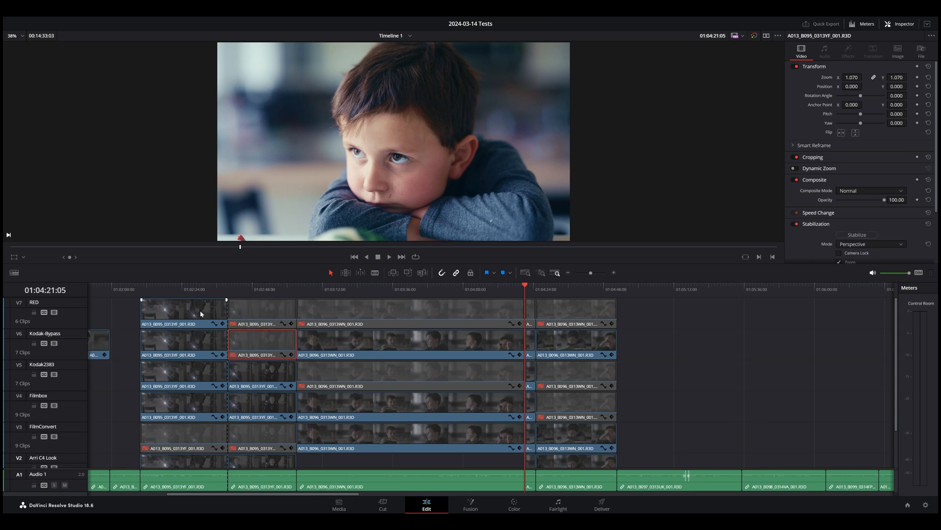
{"action": "left_click", "coordinate": [228, 289]}
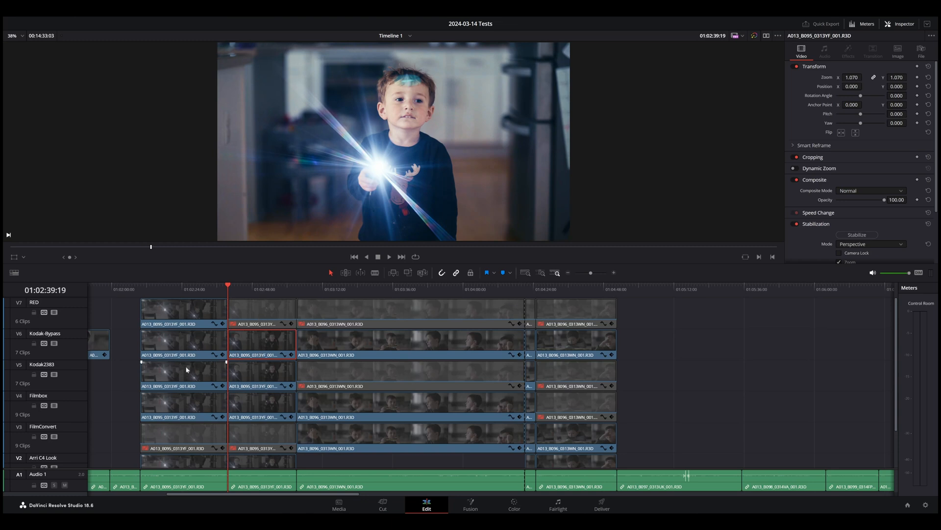
{"action": "mouse_move", "coordinate": [263, 297]}
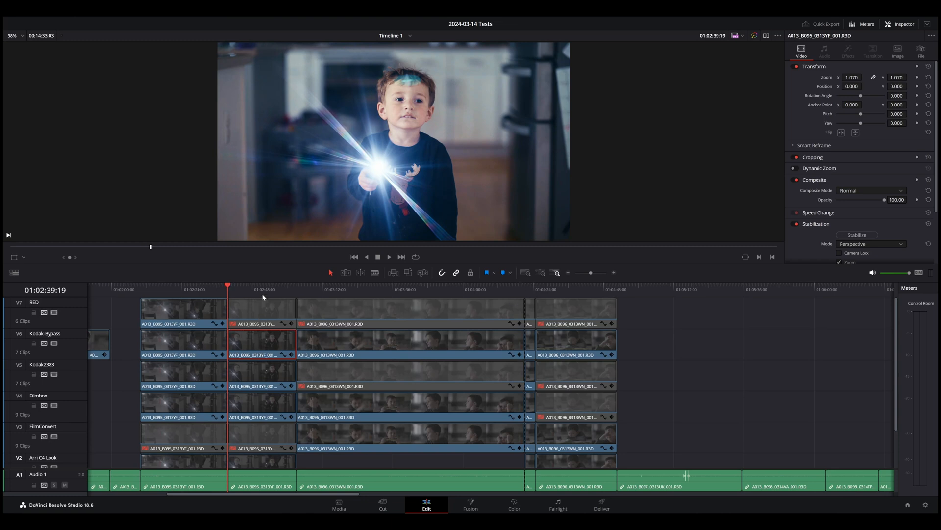
{"action": "mouse_move", "coordinate": [228, 262]}
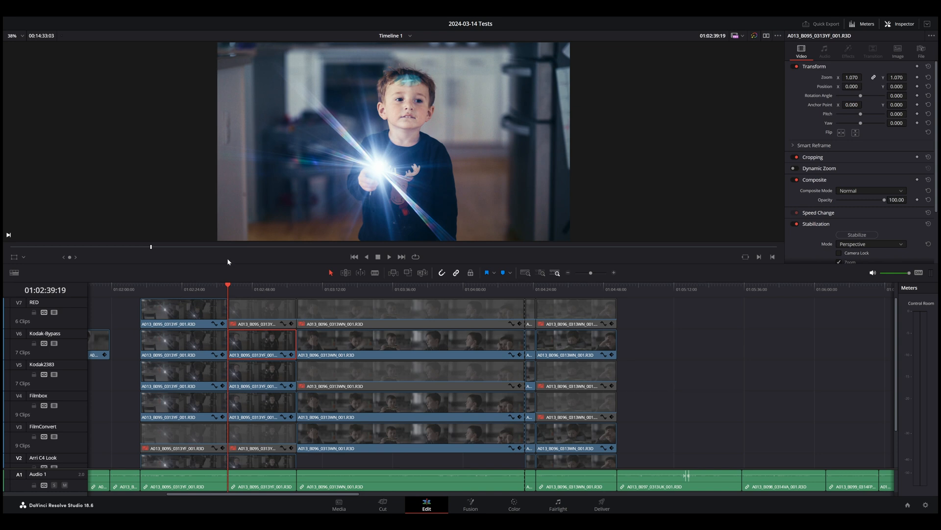
{"action": "mouse_move", "coordinate": [296, 275]}
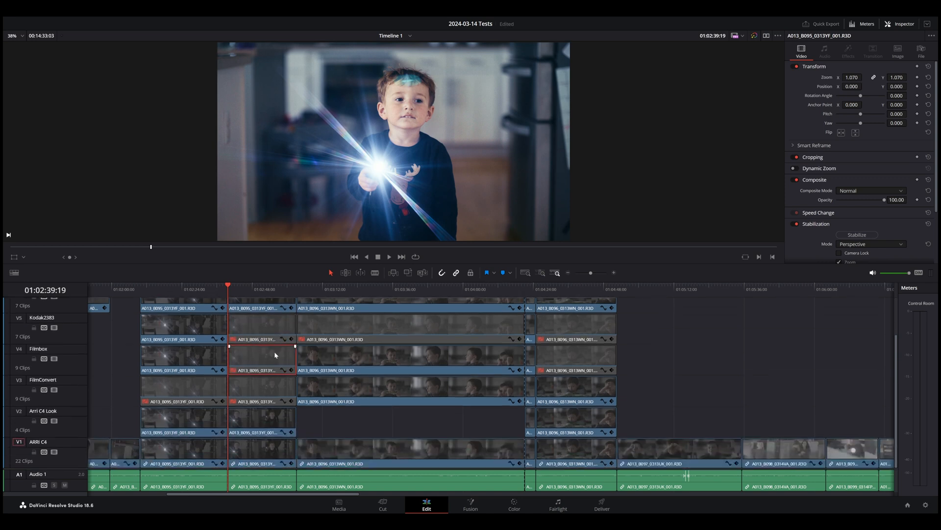
{"action": "scroll", "scroll_direction": "up", "scroll_amount": 3}
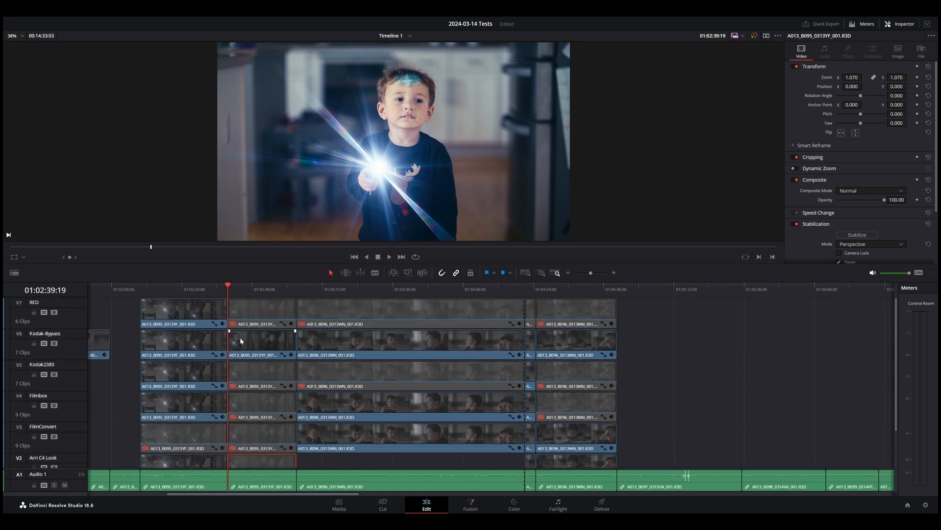
{"action": "scroll", "scroll_direction": "down", "scroll_amount": 3}
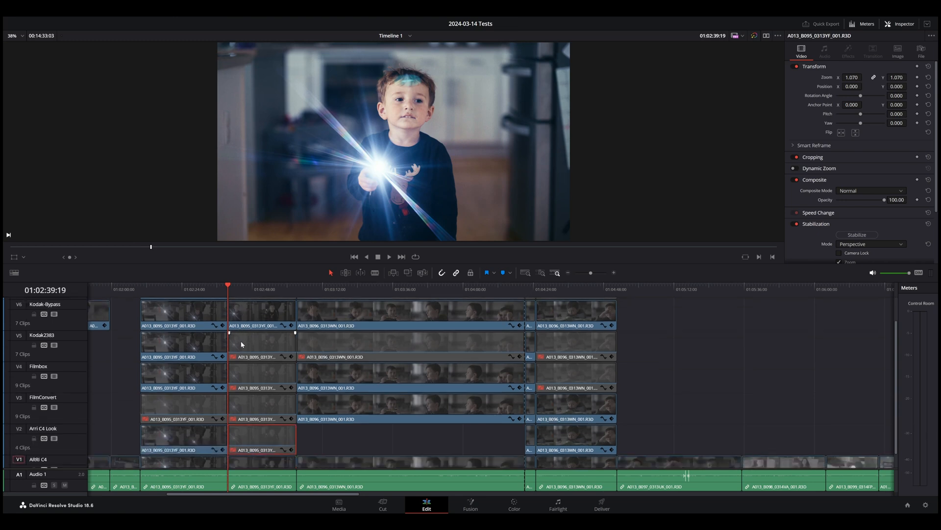
{"action": "scroll", "scroll_direction": "up", "scroll_amount": 3}
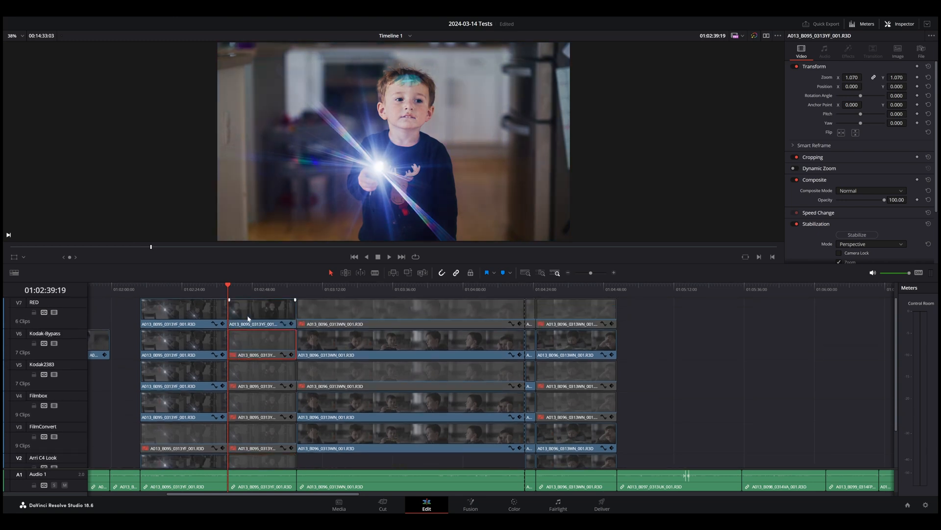
{"action": "scroll", "scroll_direction": "up", "scroll_amount": 3}
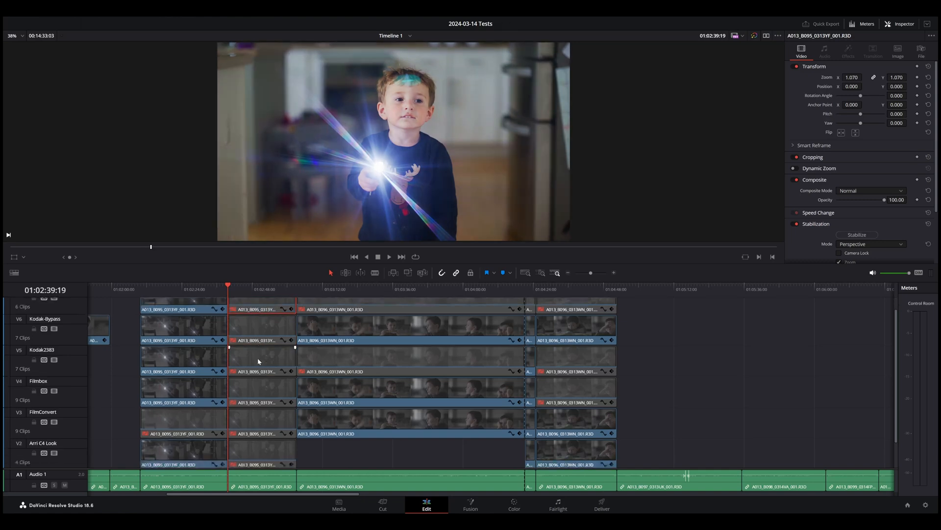
{"action": "scroll", "scroll_direction": "down", "scroll_amount": 3}
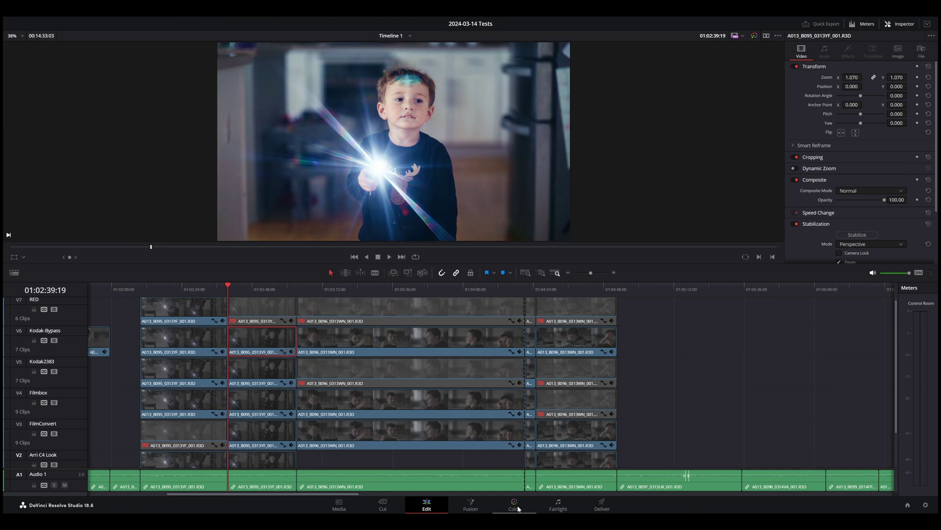
Glance at the Color page, then select the flashlight clip on the Kodak-Bypass track
{"action": "left_click", "coordinate": [514, 505]}
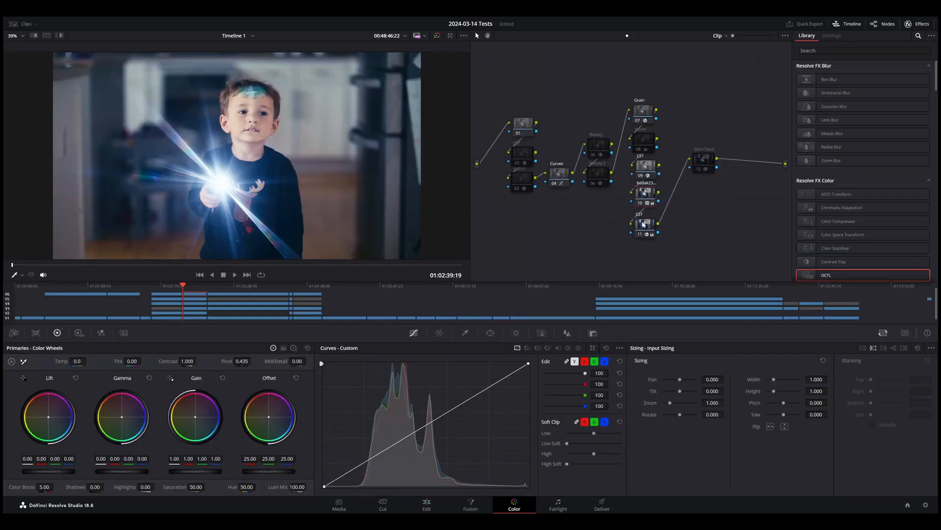
{"action": "left_click", "coordinate": [426, 505]}
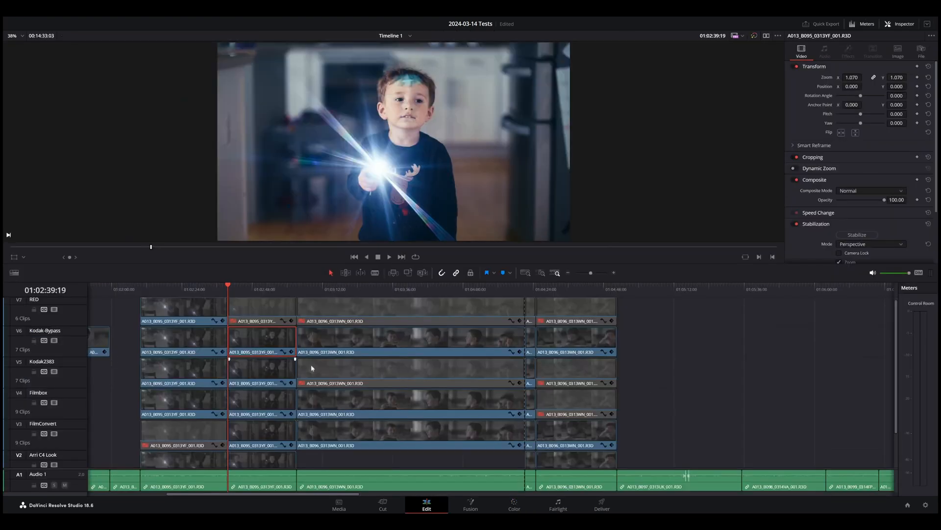
{"action": "left_click", "coordinate": [575, 339]}
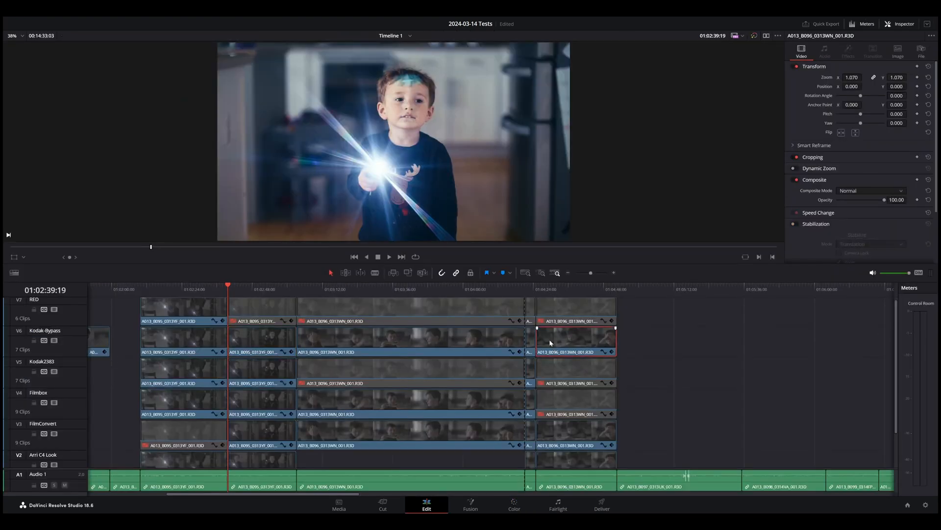
{"action": "left_click", "coordinate": [261, 340]}
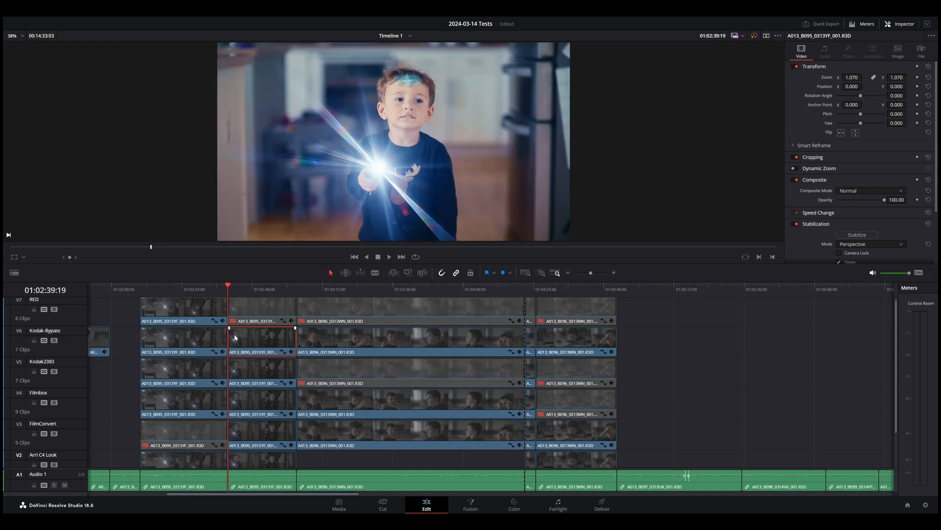
Review the flashlight clip's Curves node and its custom contrast curve
{"action": "left_click", "coordinate": [513, 504]}
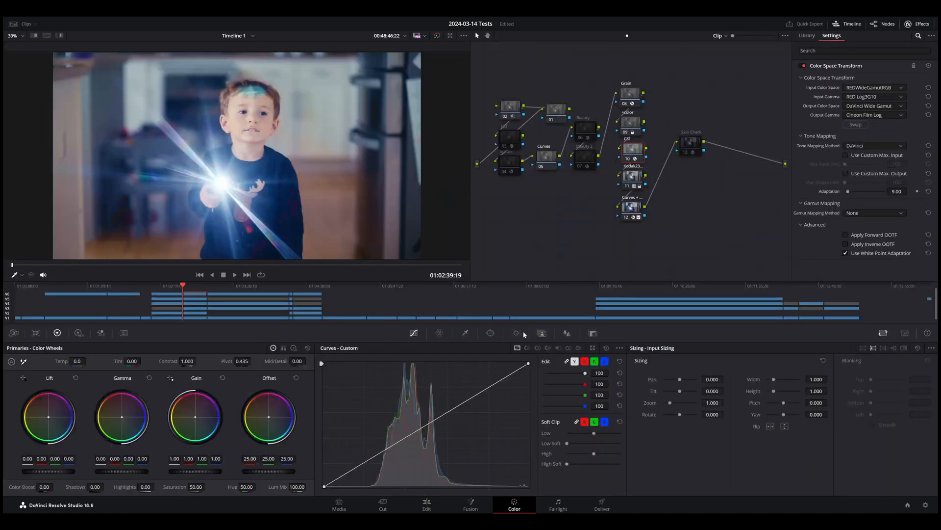
{"action": "left_click", "coordinate": [806, 35]}
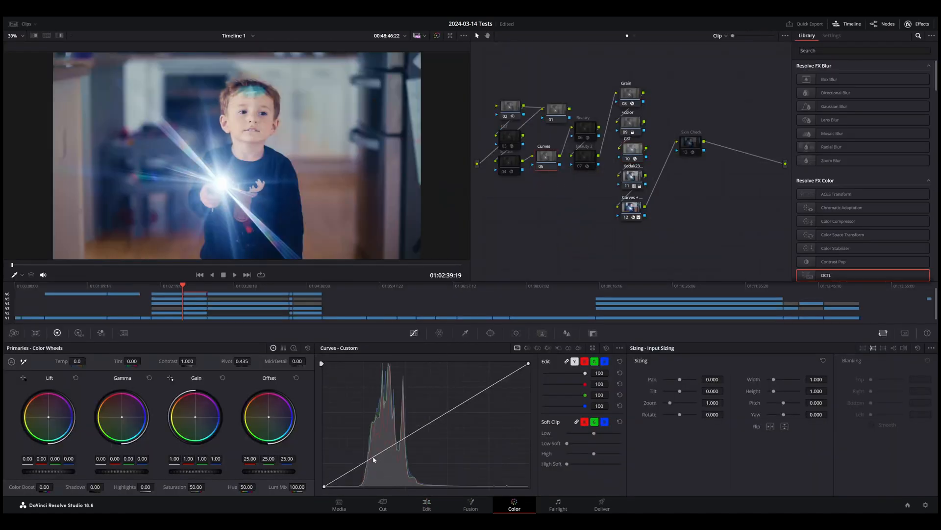
{"action": "left_click", "coordinate": [832, 35]}
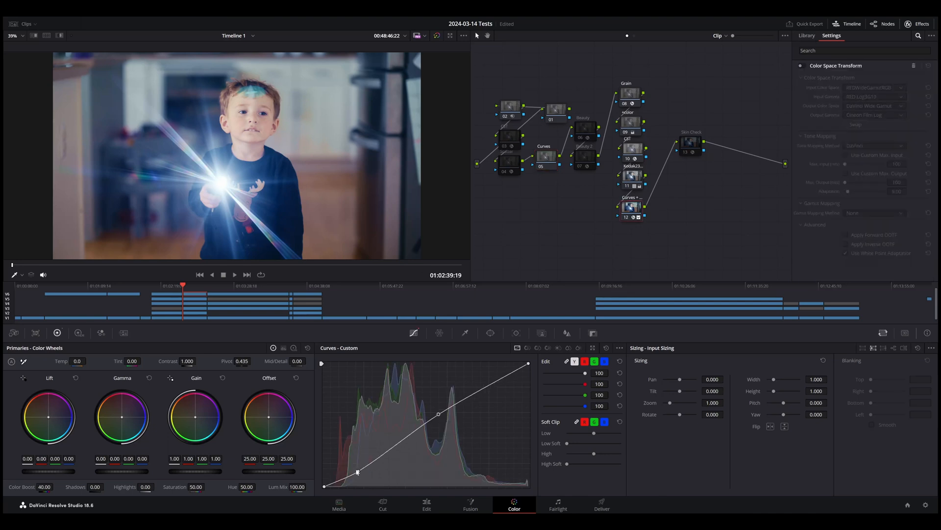
{"action": "mouse_move", "coordinate": [360, 442]}
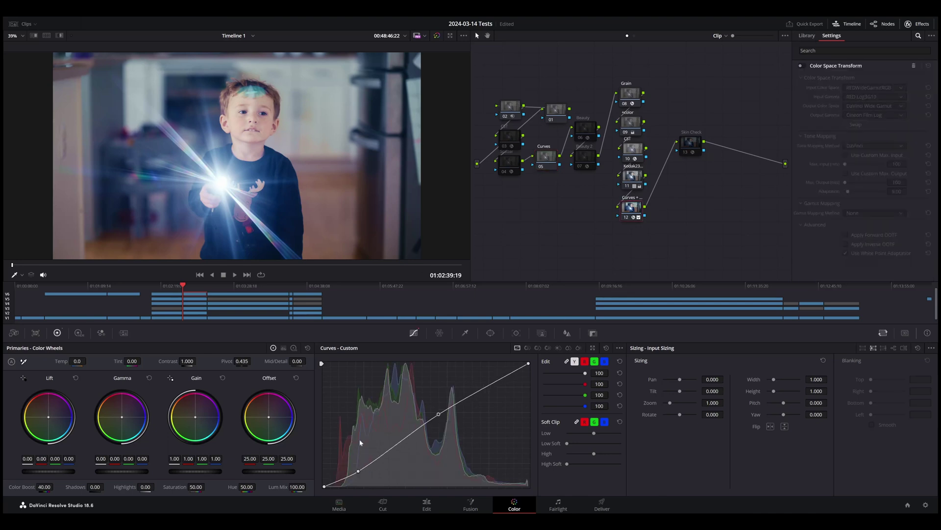
{"action": "left_click", "coordinate": [807, 36]}
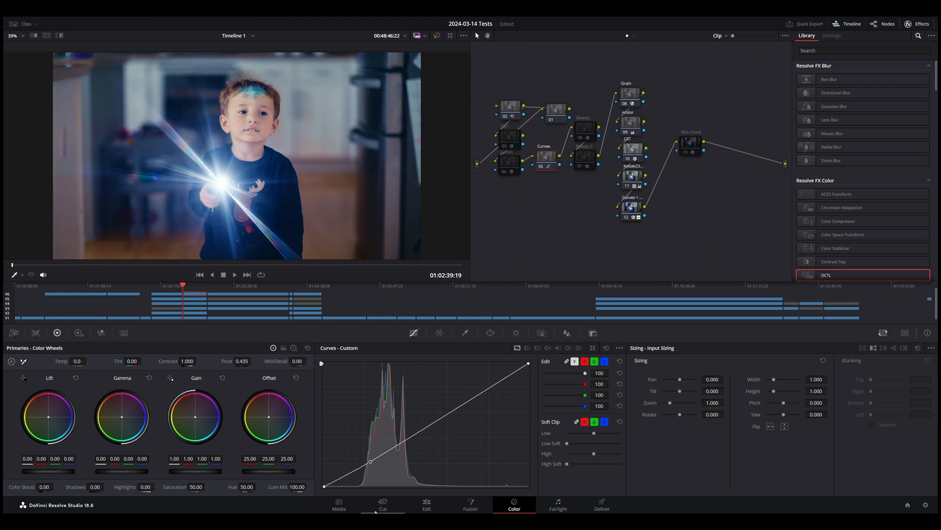
Disable the flashlight clip's Skin Check node and return to the Edit timeline
{"action": "left_click", "coordinate": [426, 504]}
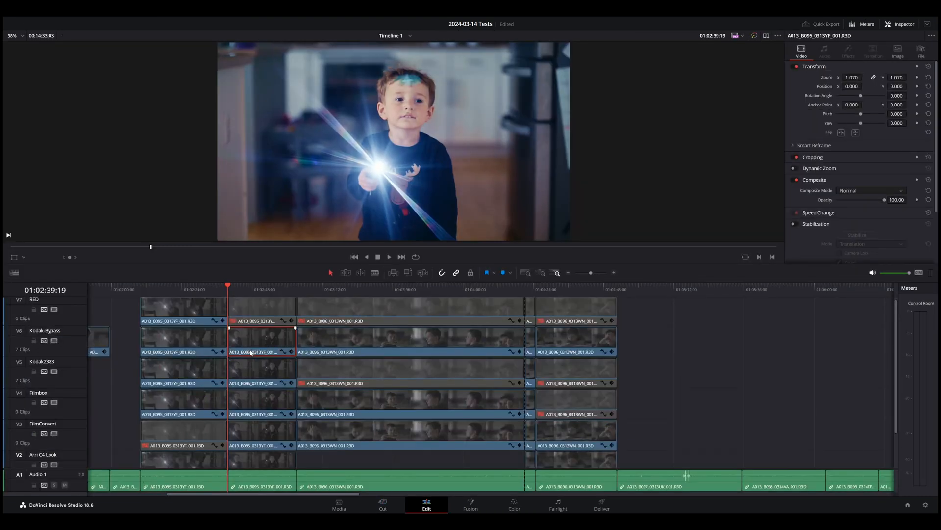
{"action": "left_click", "coordinate": [816, 224]}
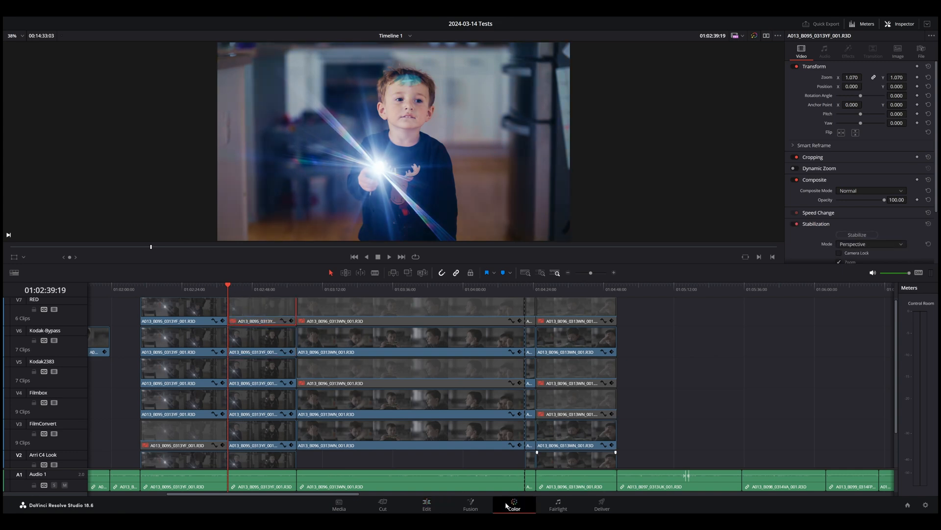
{"action": "left_click", "coordinate": [513, 504]}
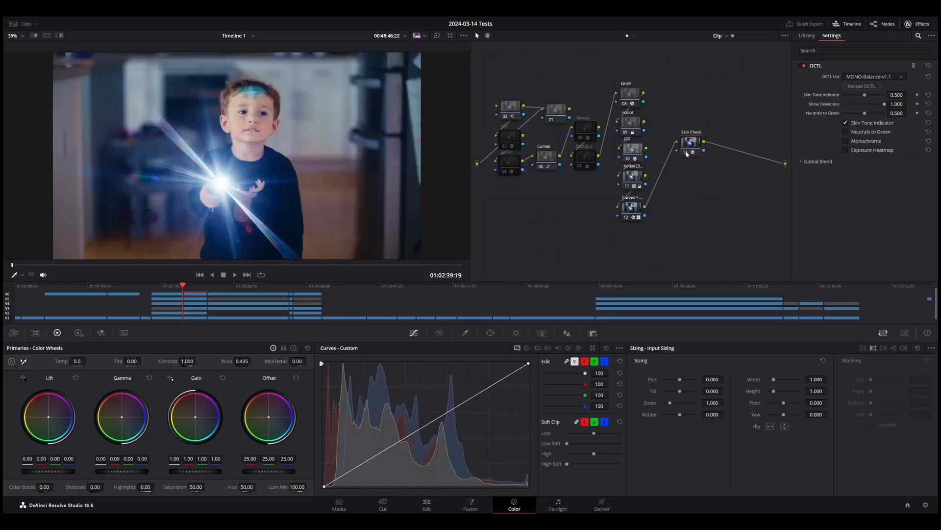
{"action": "left_click", "coordinate": [690, 143]}
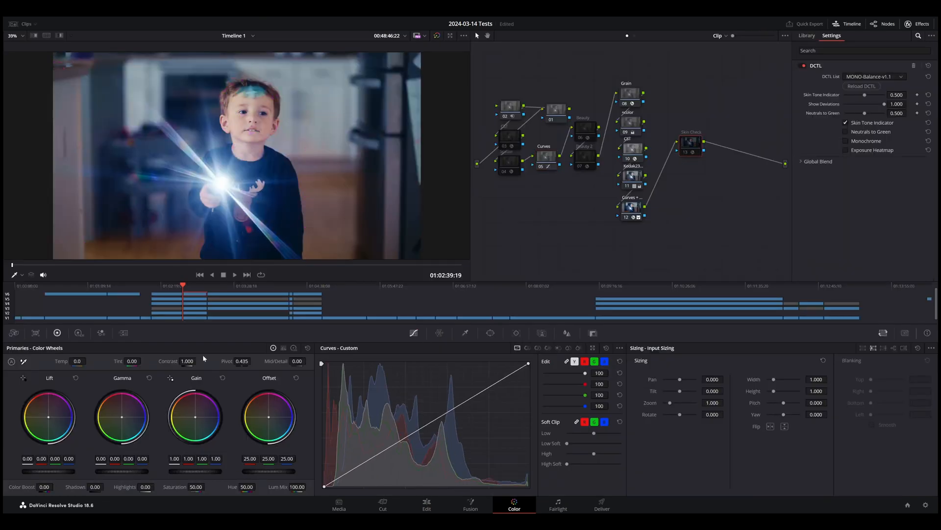
{"action": "left_click", "coordinate": [426, 504]}
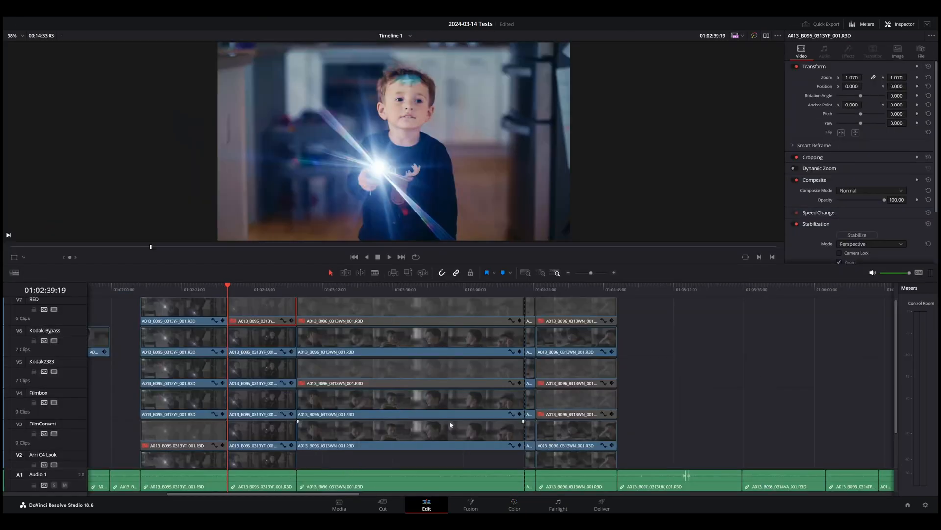
Scrub the playhead through the B096 portrait clip to 01:04:36:10
{"action": "left_click", "coordinate": [536, 289]}
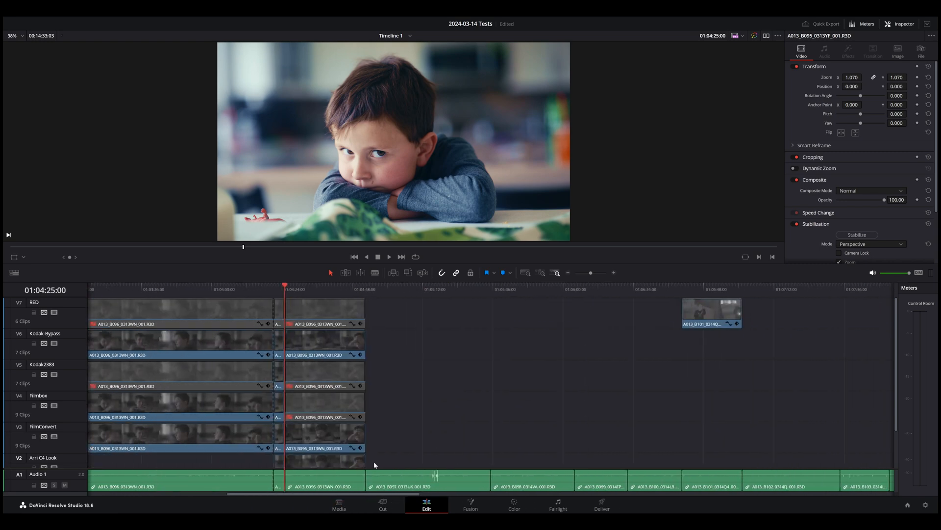
{"action": "mouse_move", "coordinate": [291, 287]}
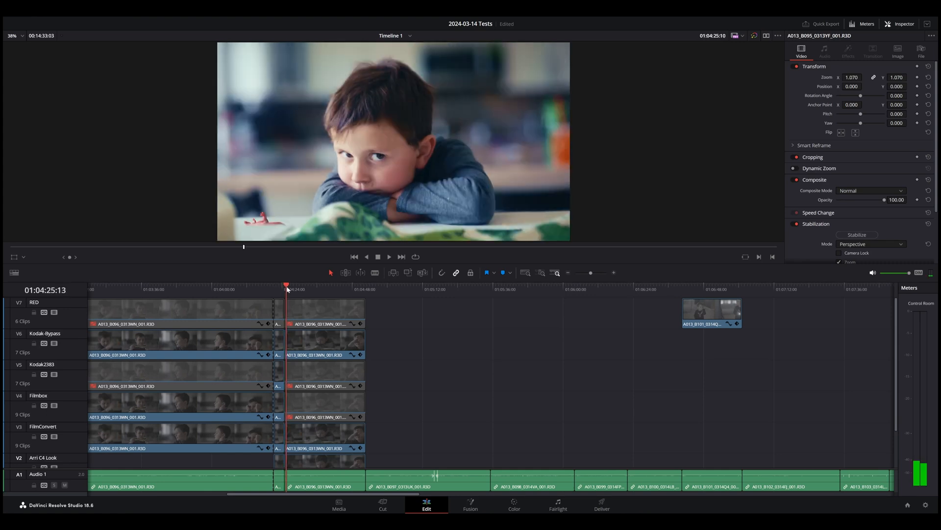
{"action": "left_click", "coordinate": [296, 289]}
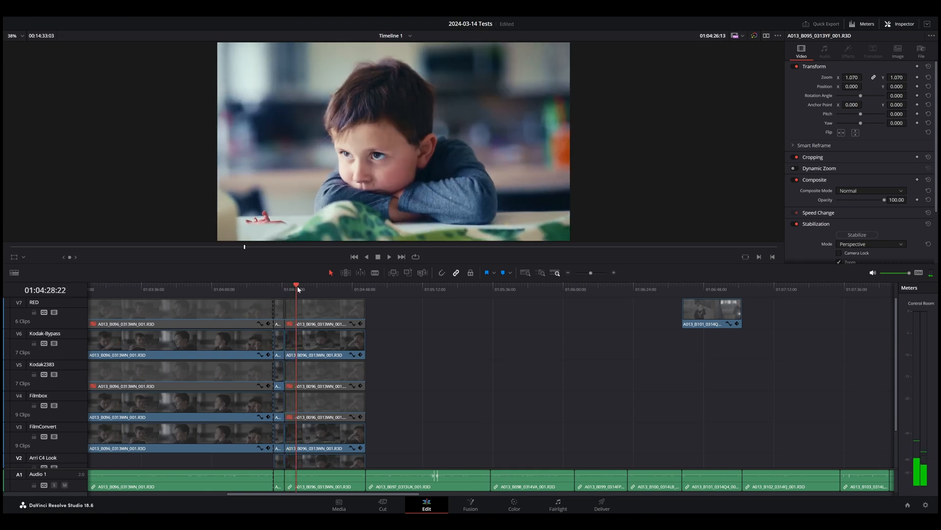
{"action": "left_click", "coordinate": [306, 284]}
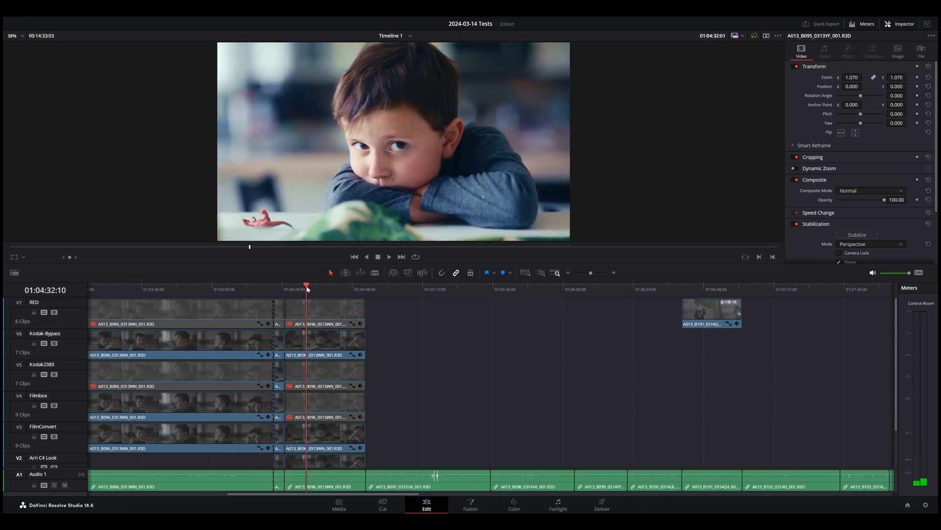
{"action": "left_click", "coordinate": [316, 289]}
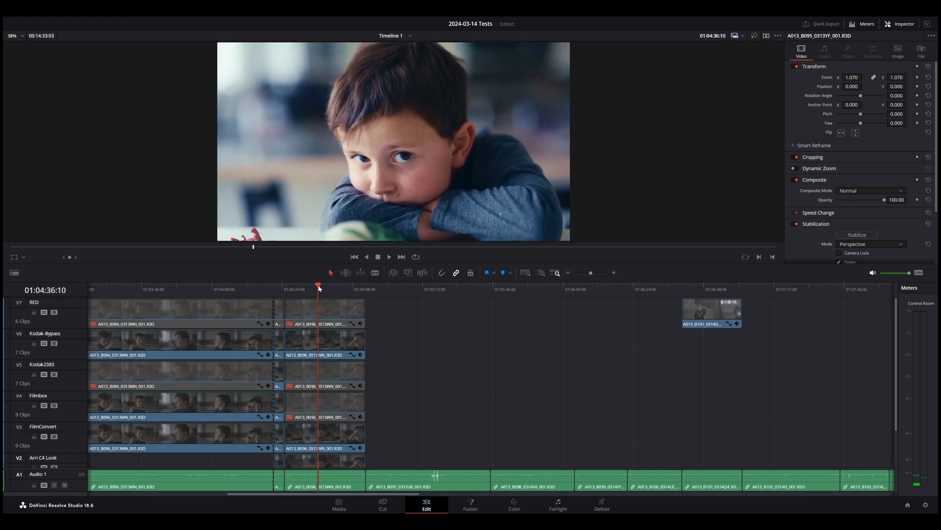
{"action": "mouse_move", "coordinate": [640, 353]}
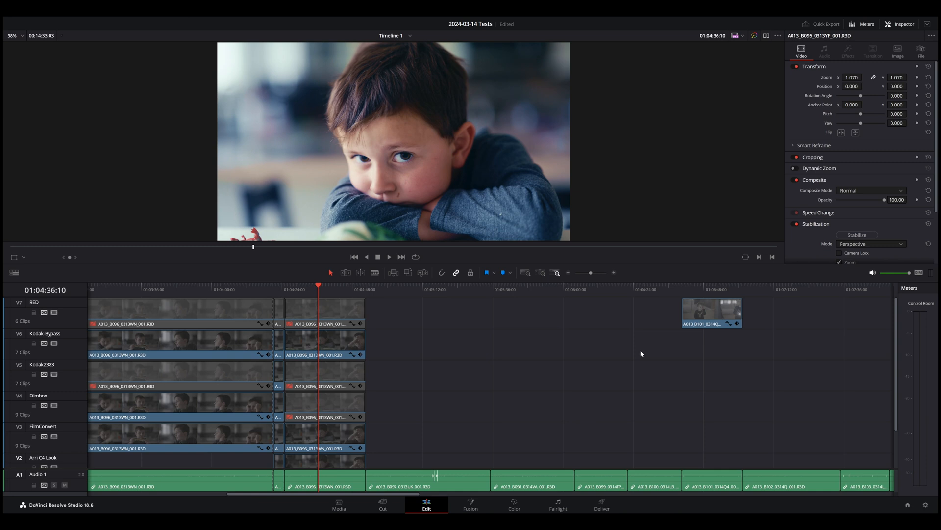
{"action": "mouse_move", "coordinate": [270, 289]}
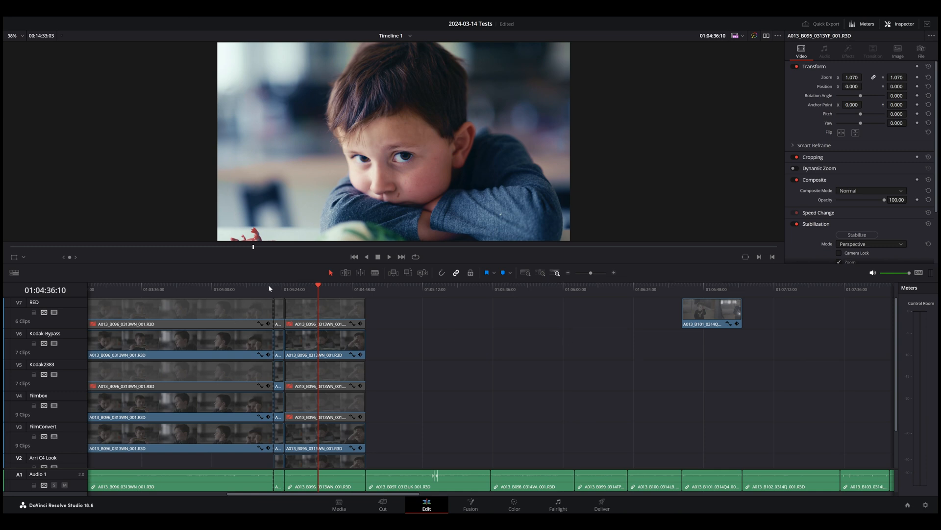